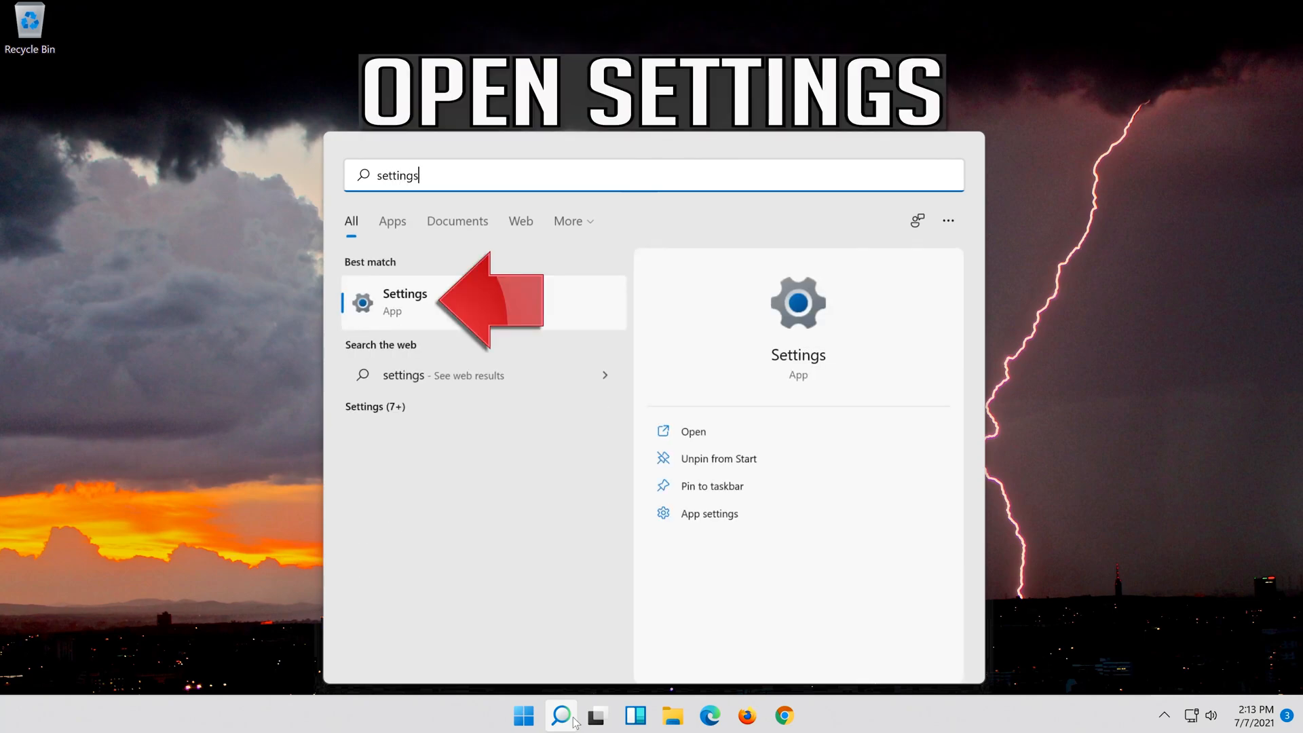
mouse_move(433, 308)
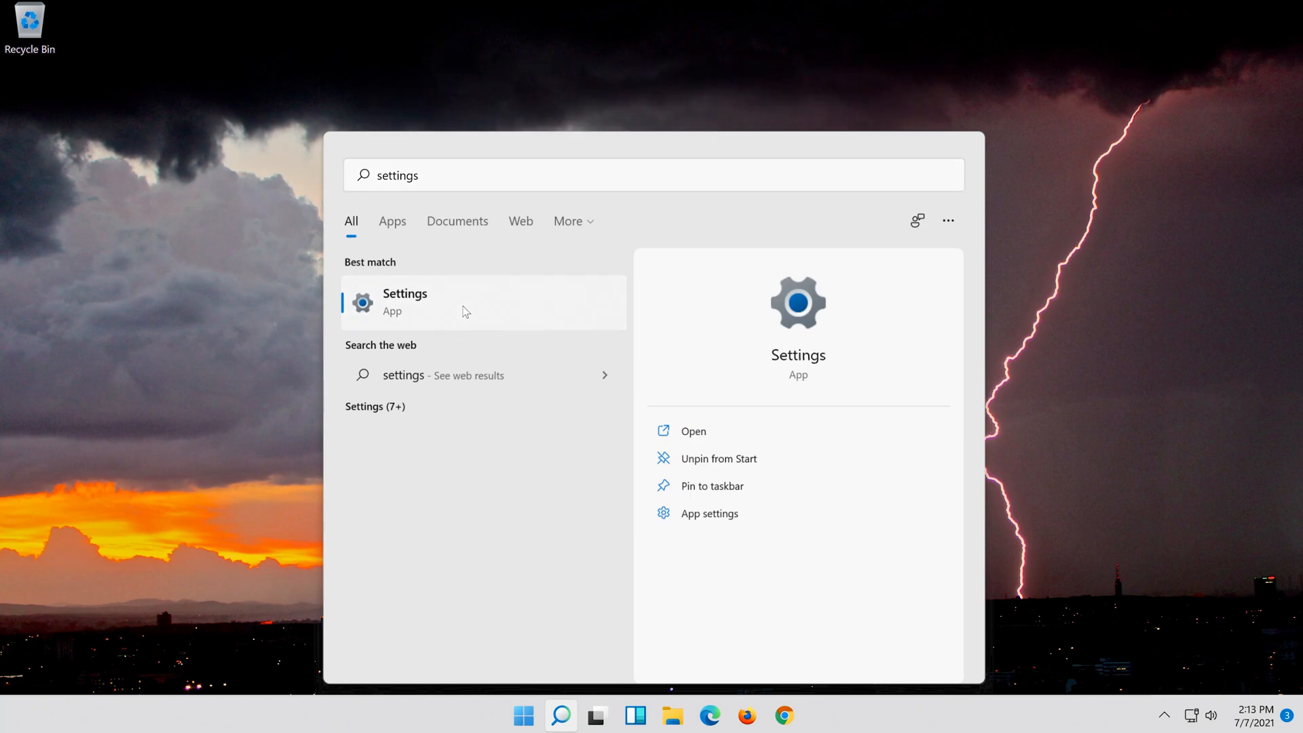
- Launch the Settings app from the 'settings' search results under Best match
click(404, 301)
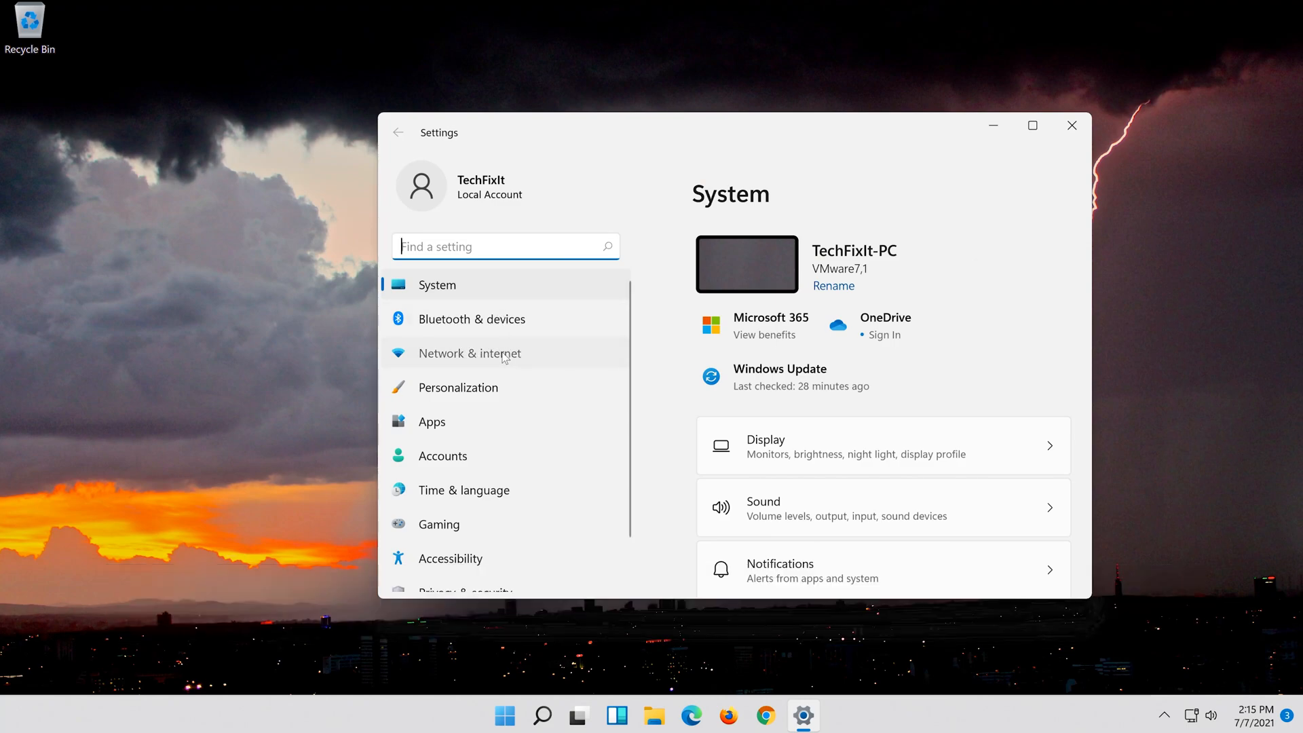
- Navigate through Network & internet to Advanced network settings and bring Network reset into view
click(469, 353)
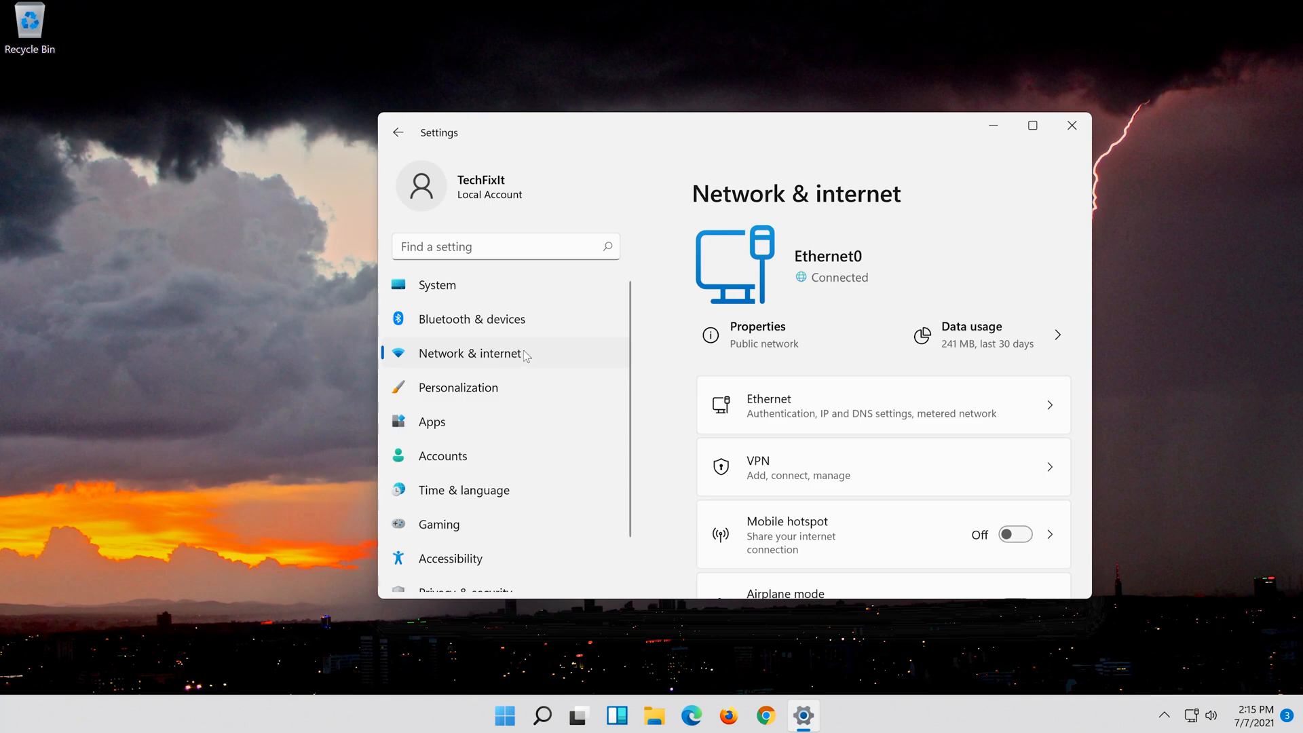
scroll(down, 3)
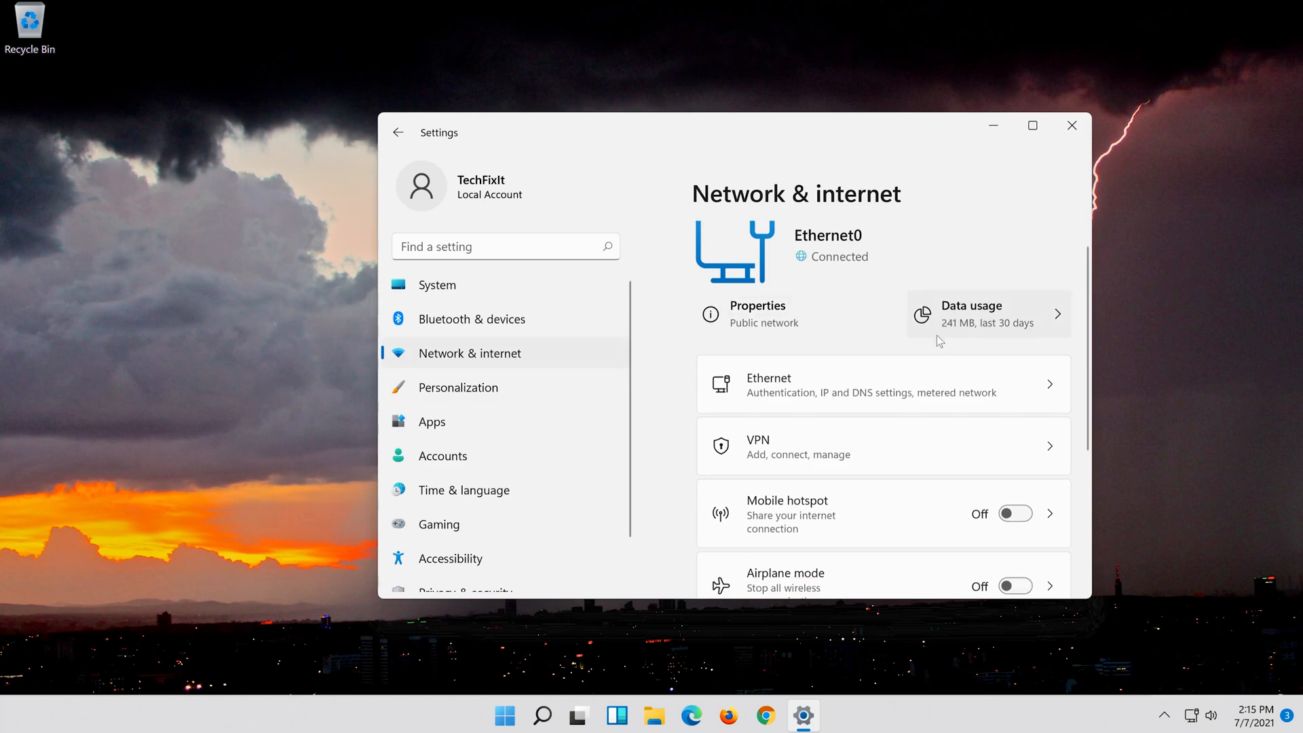
scroll(down, 3)
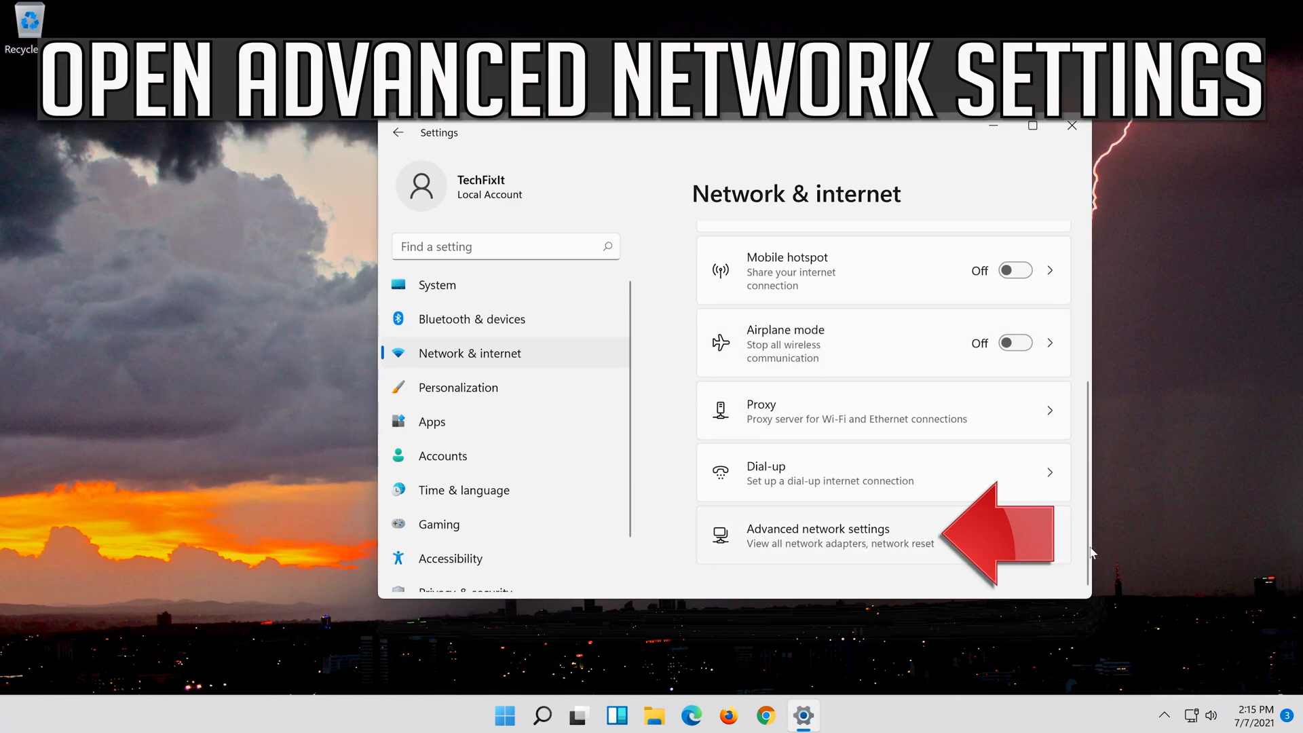
mouse_move(800, 543)
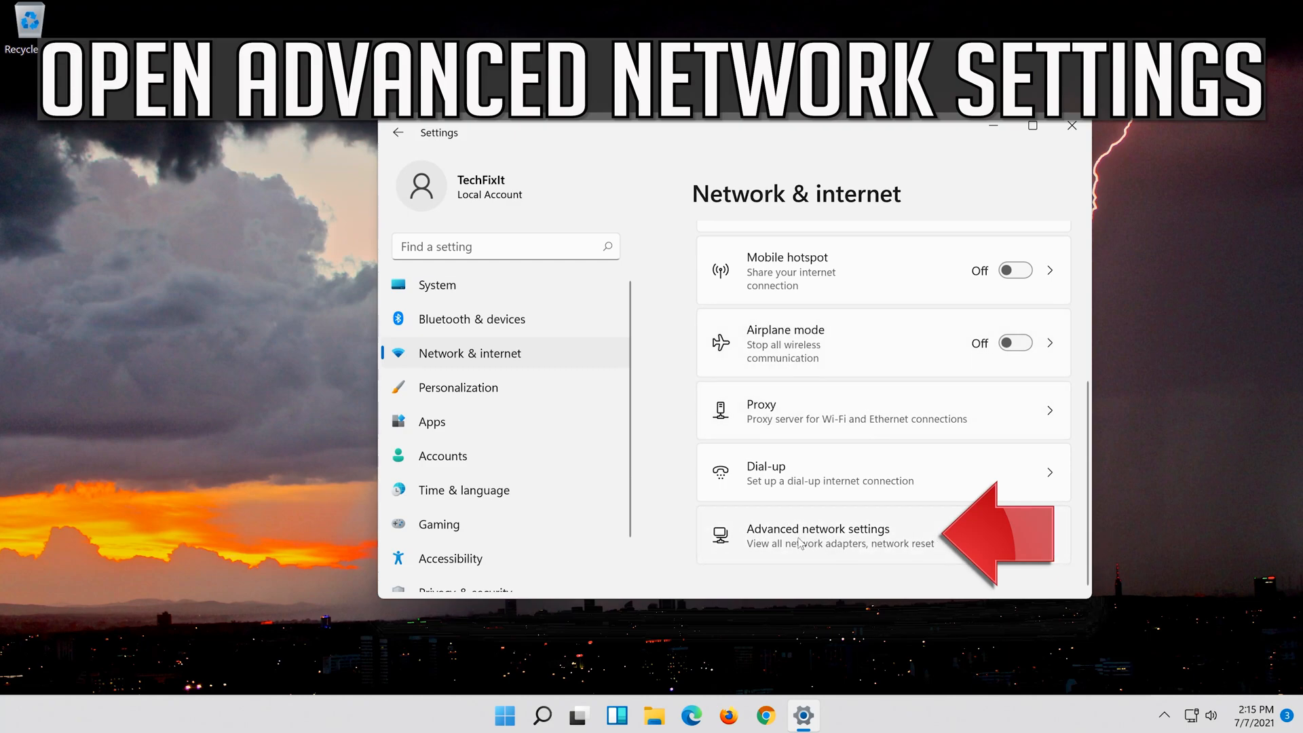
click(819, 535)
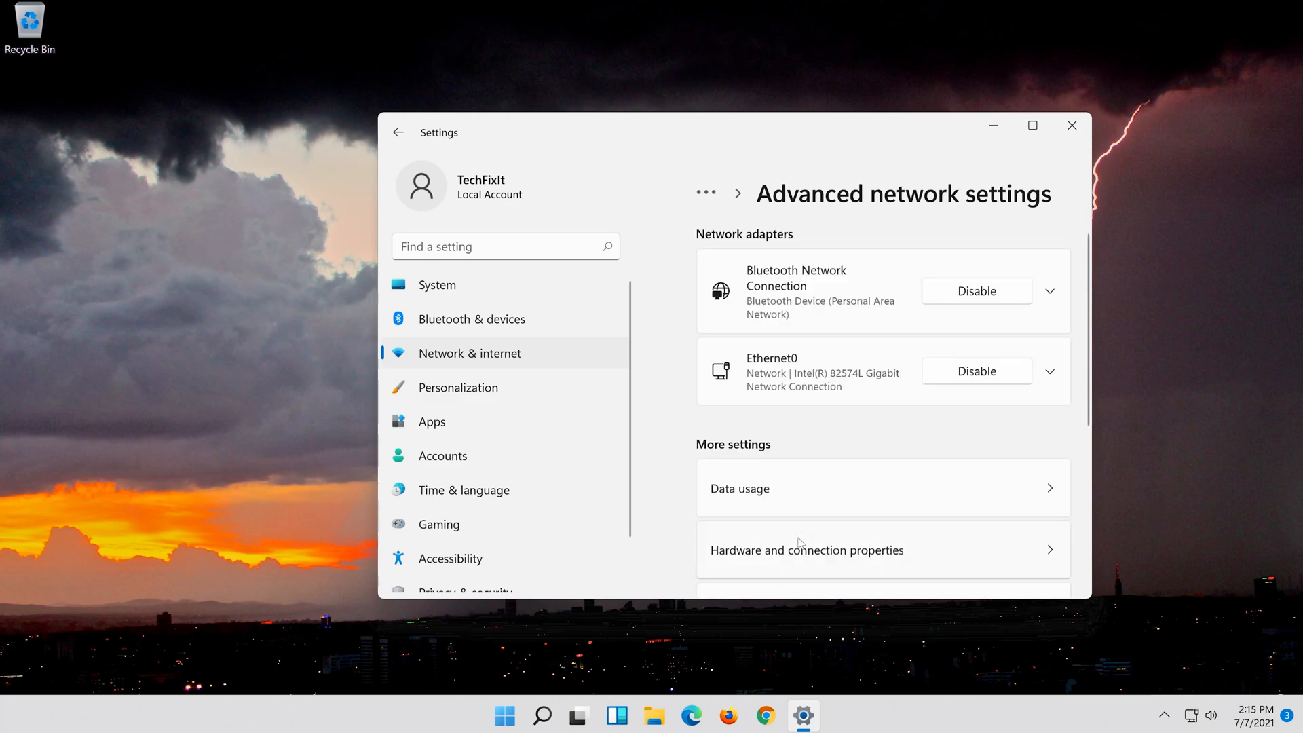
scroll(down, 3)
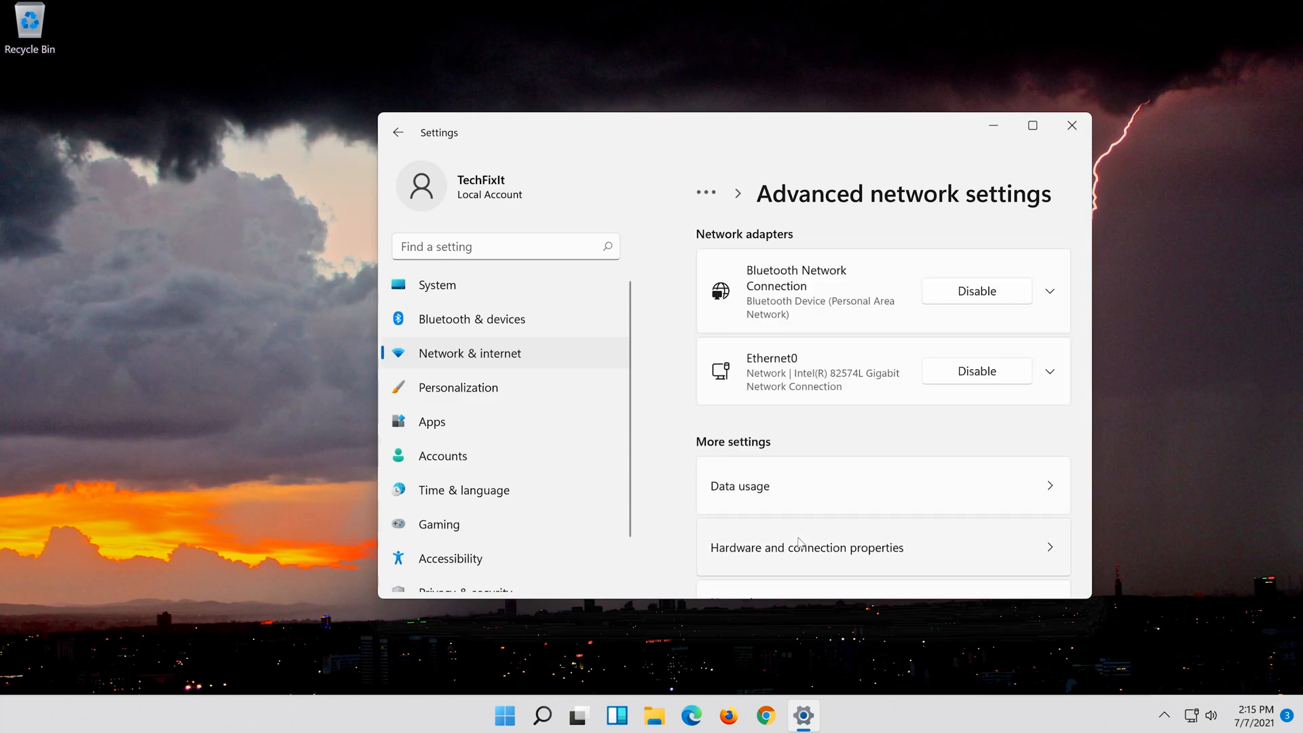
scroll(down, 3)
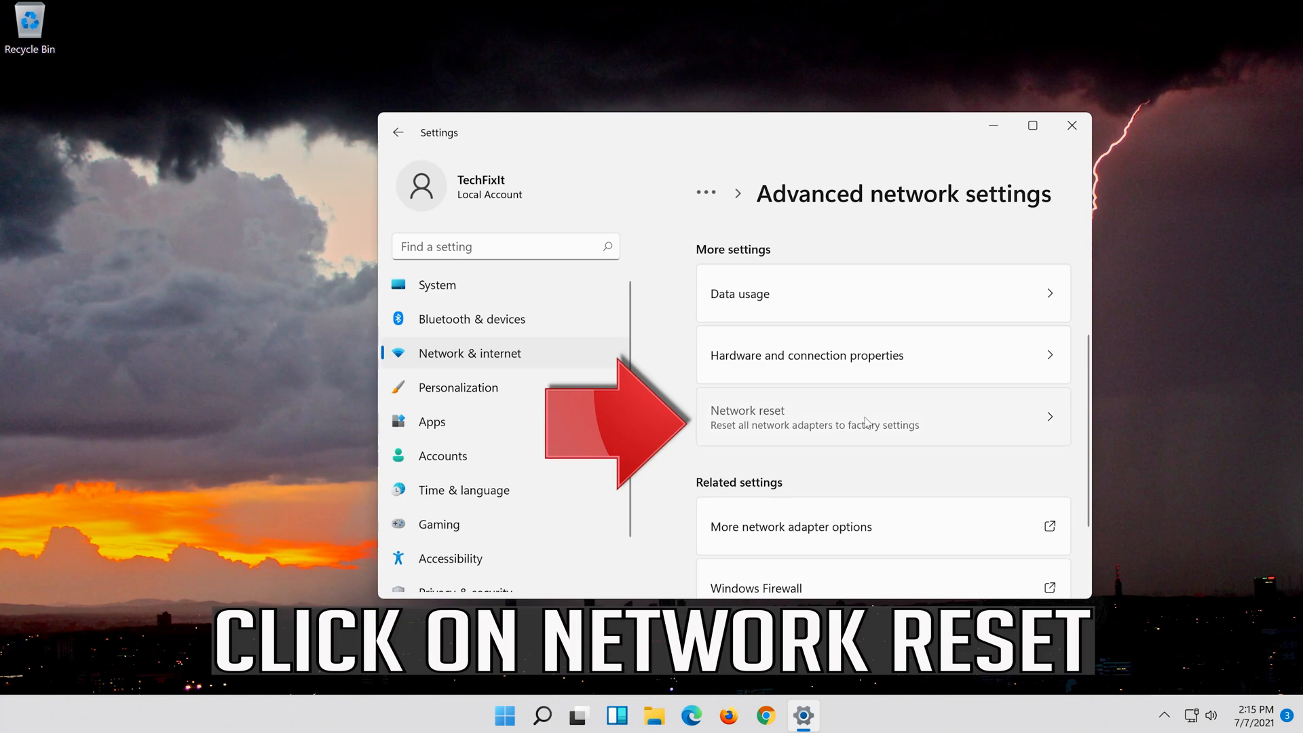
- Run Network reset with Reset now and confirm Yes to restore all adapters to original settings
click(746, 416)
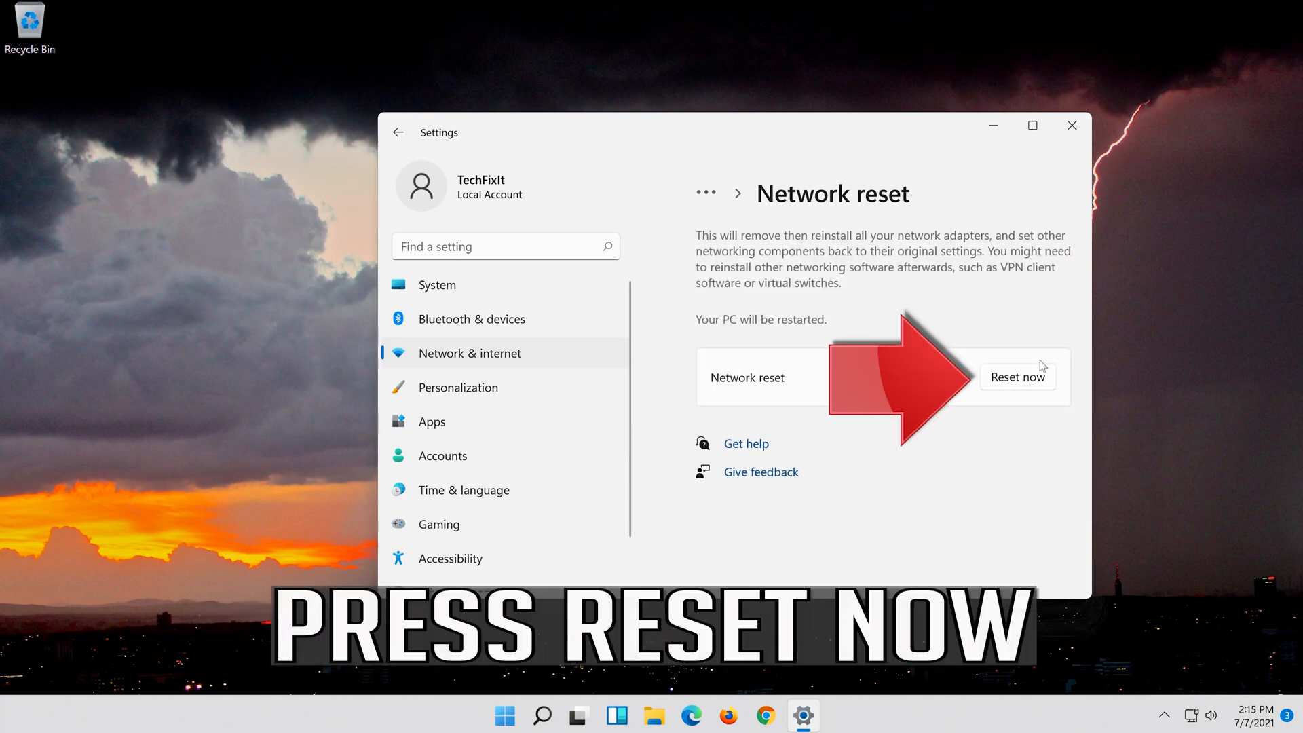
mouse_move(1123, 379)
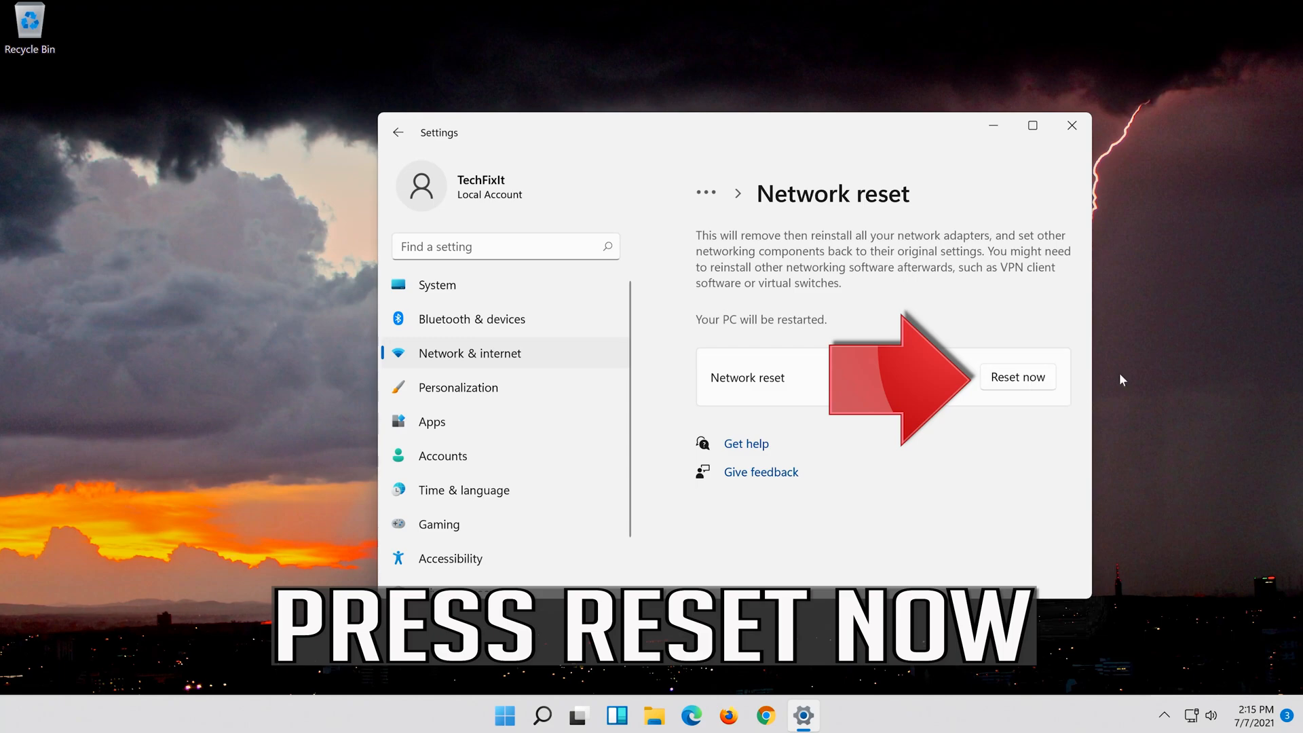
mouse_move(1023, 375)
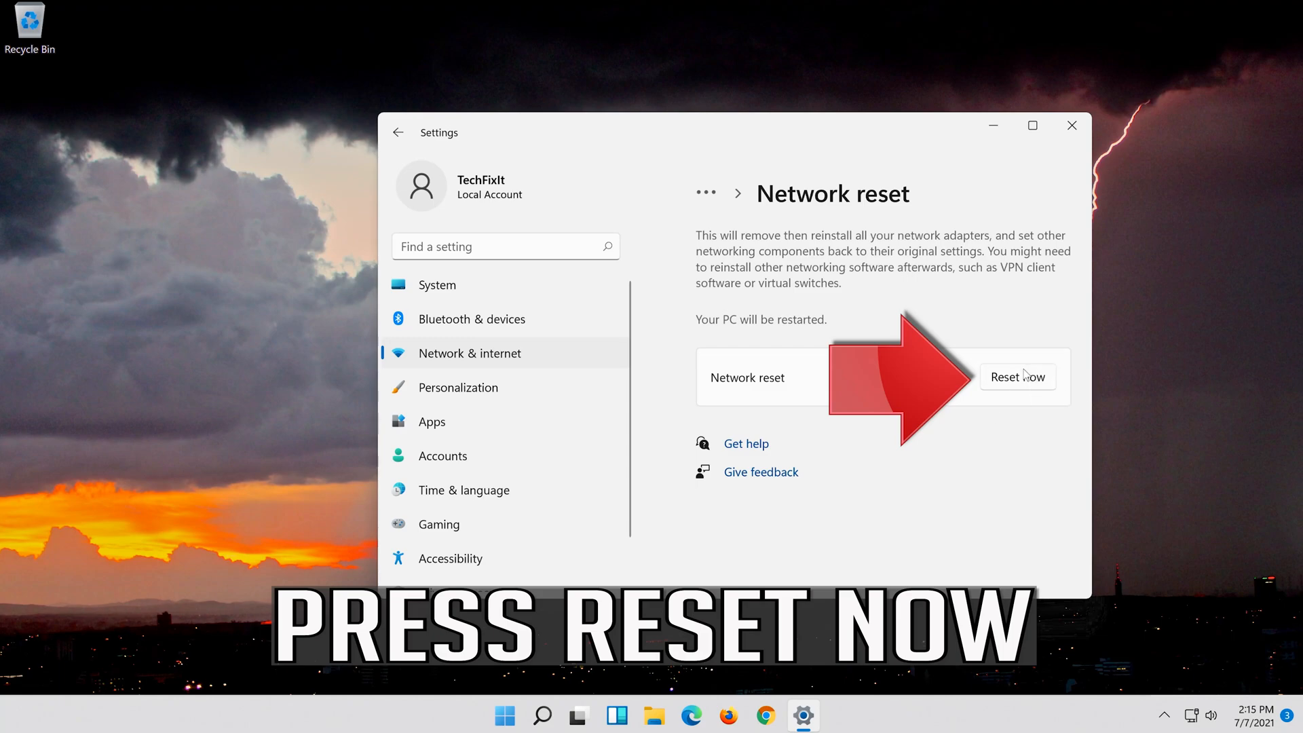
click(1017, 376)
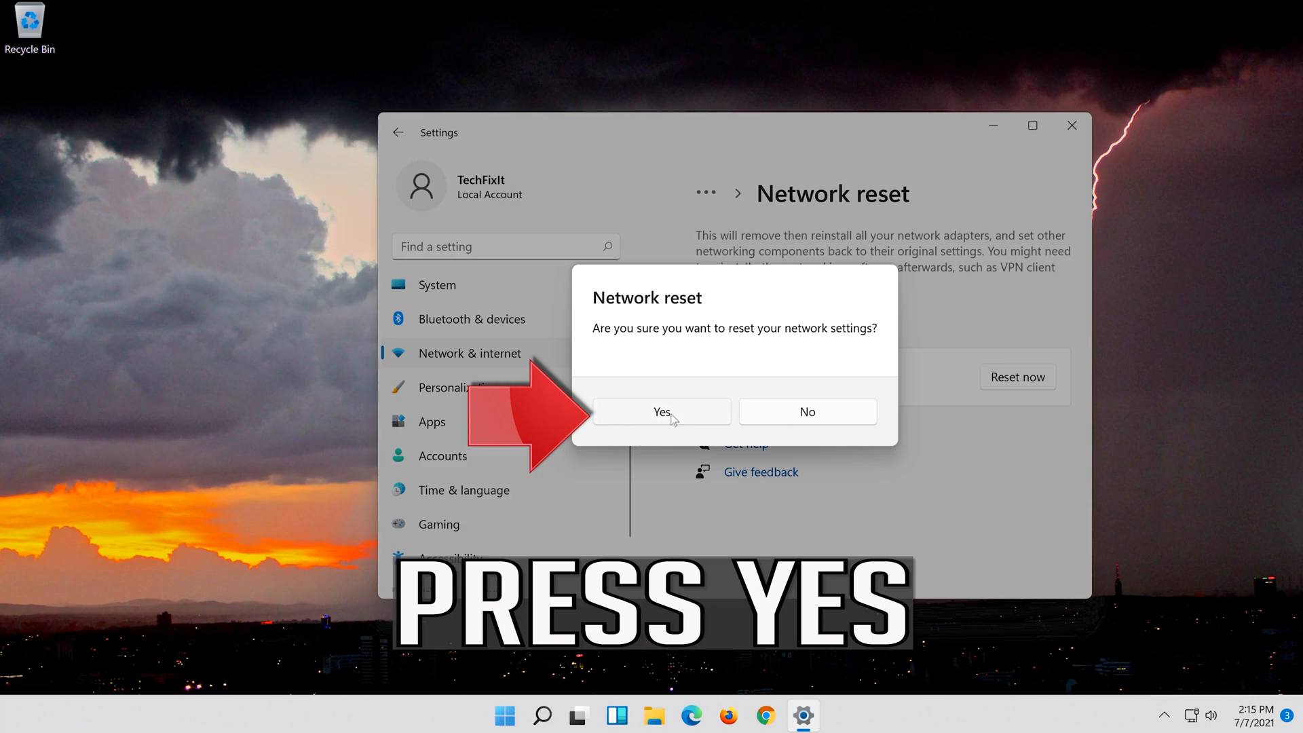
click(661, 412)
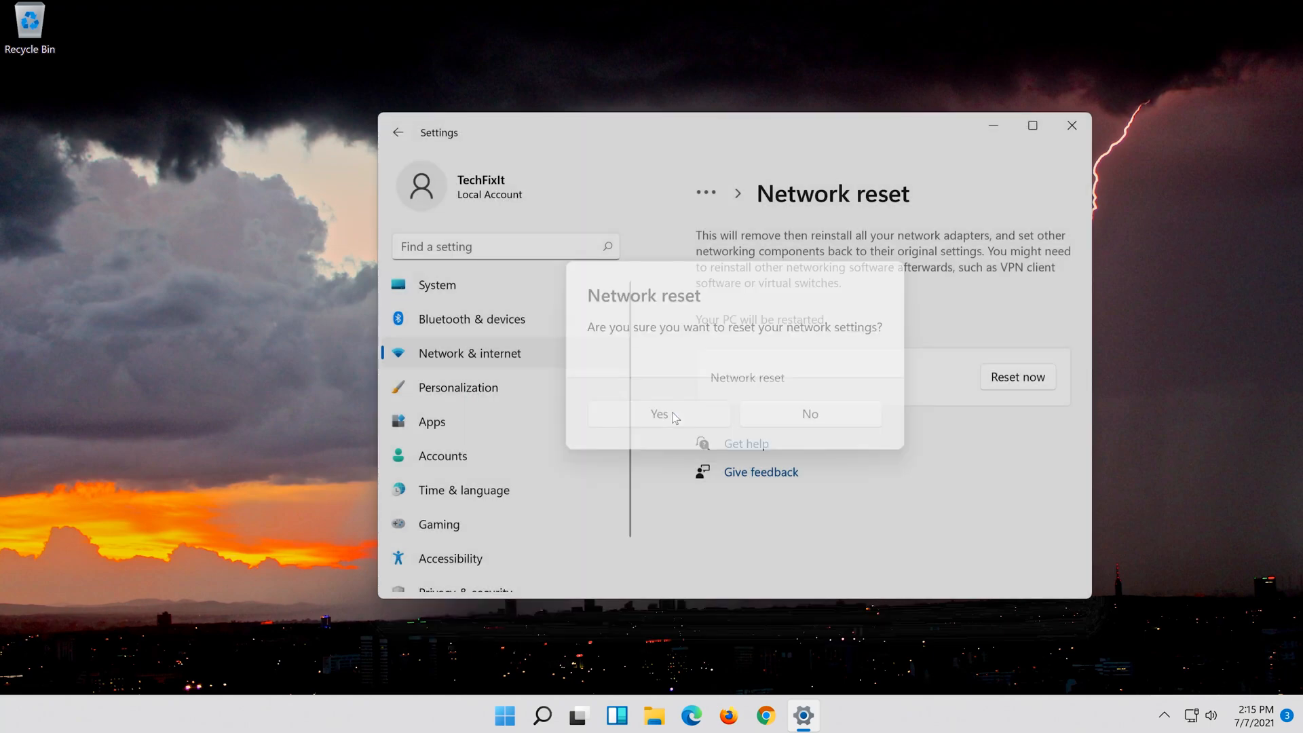
click(659, 414)
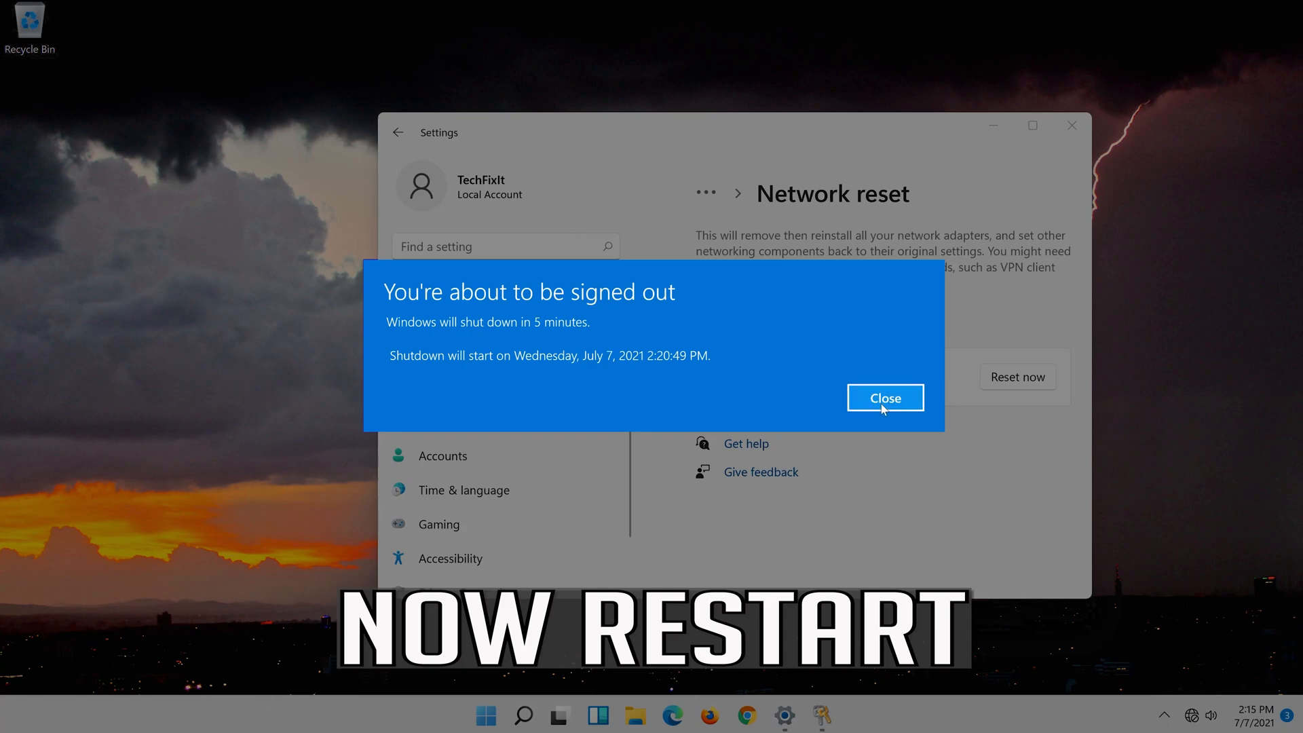
- Dismiss the sign-out notice and, after restart, relaunch Settings via a 'settings' search
click(884, 398)
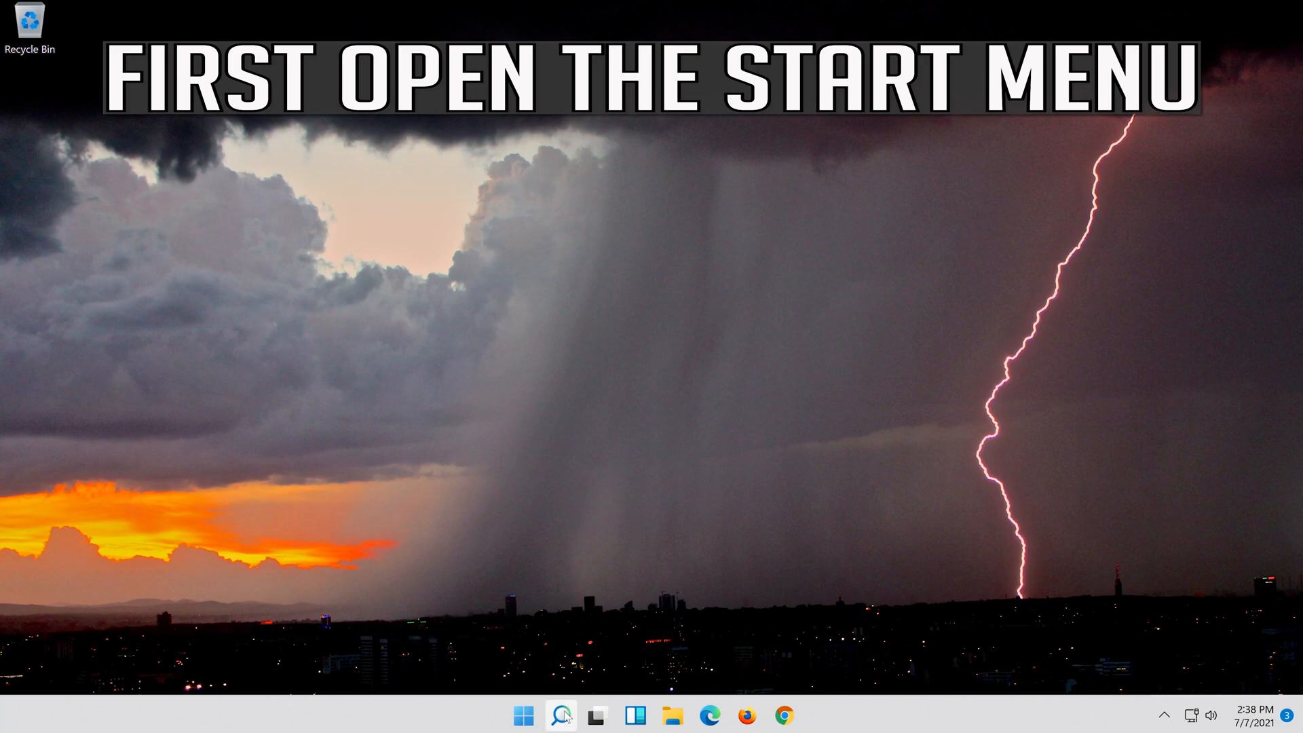
text(settings)
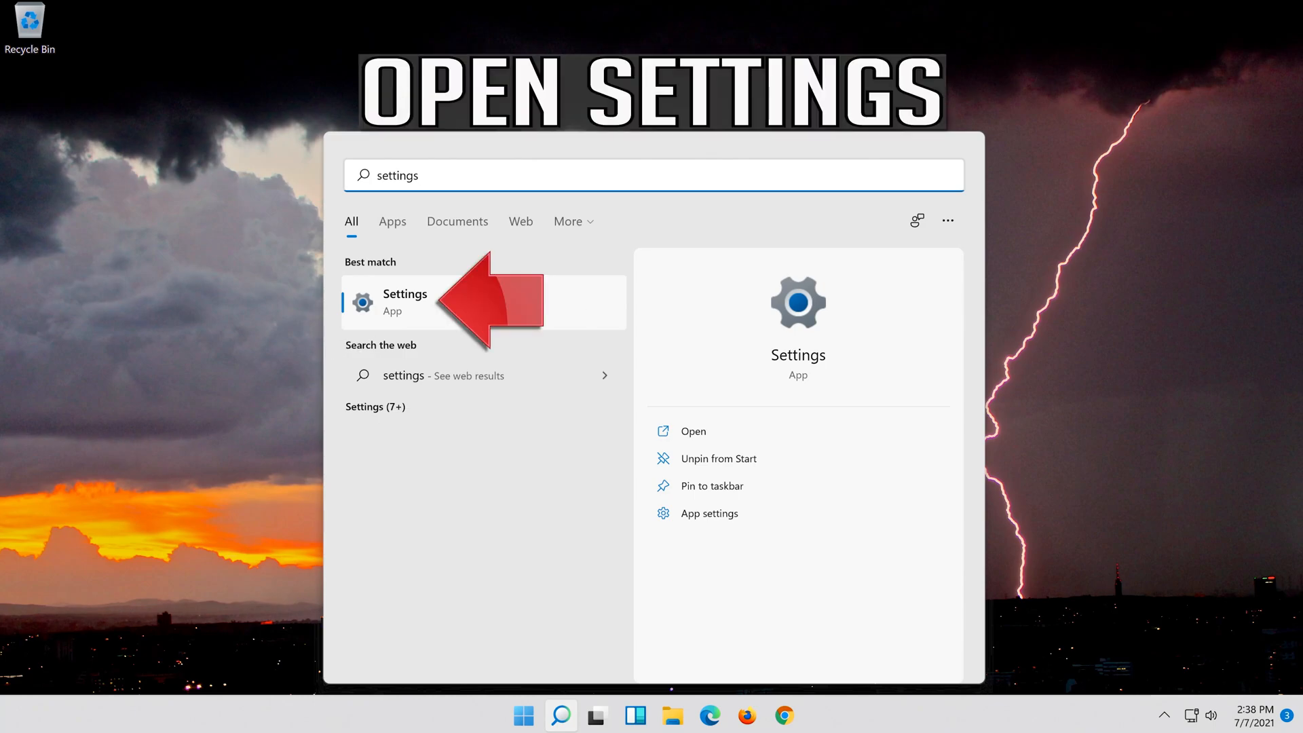
click(404, 302)
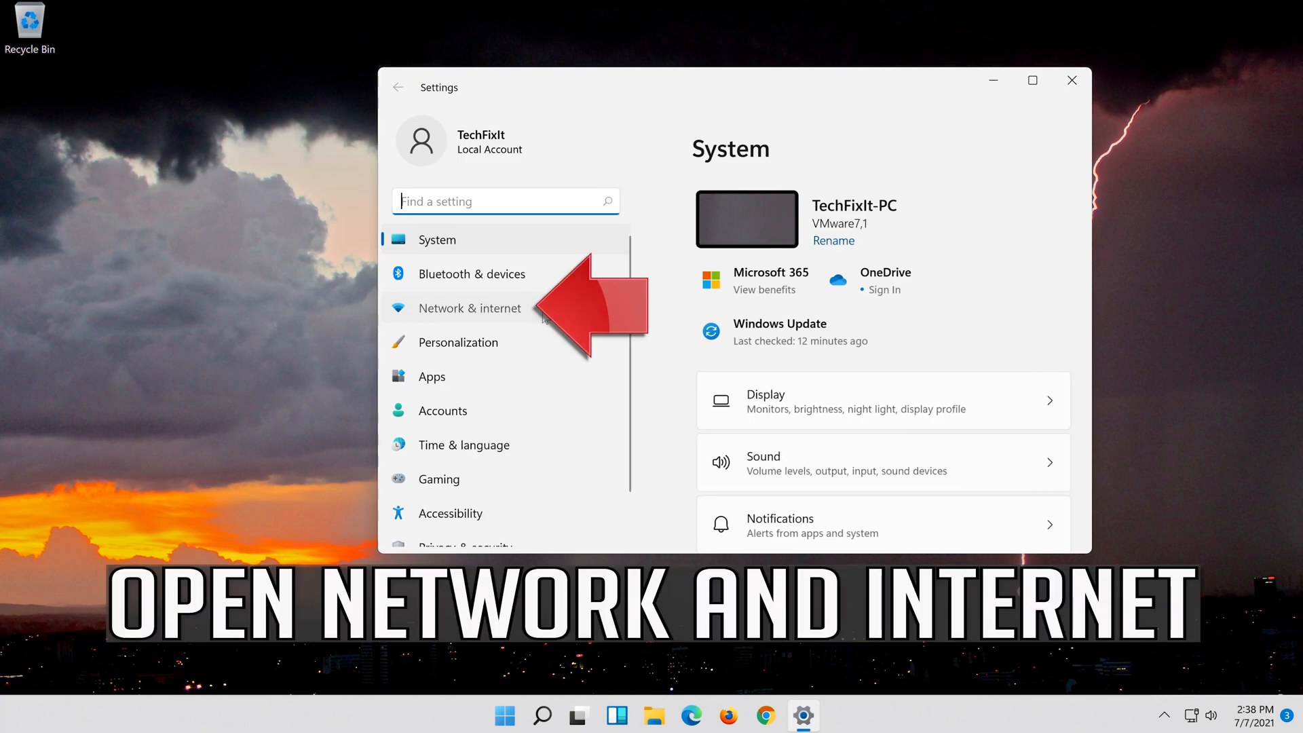
- Show the Ethernet connection details down to DNS server assignment (Automatic/DHCP)
click(470, 308)
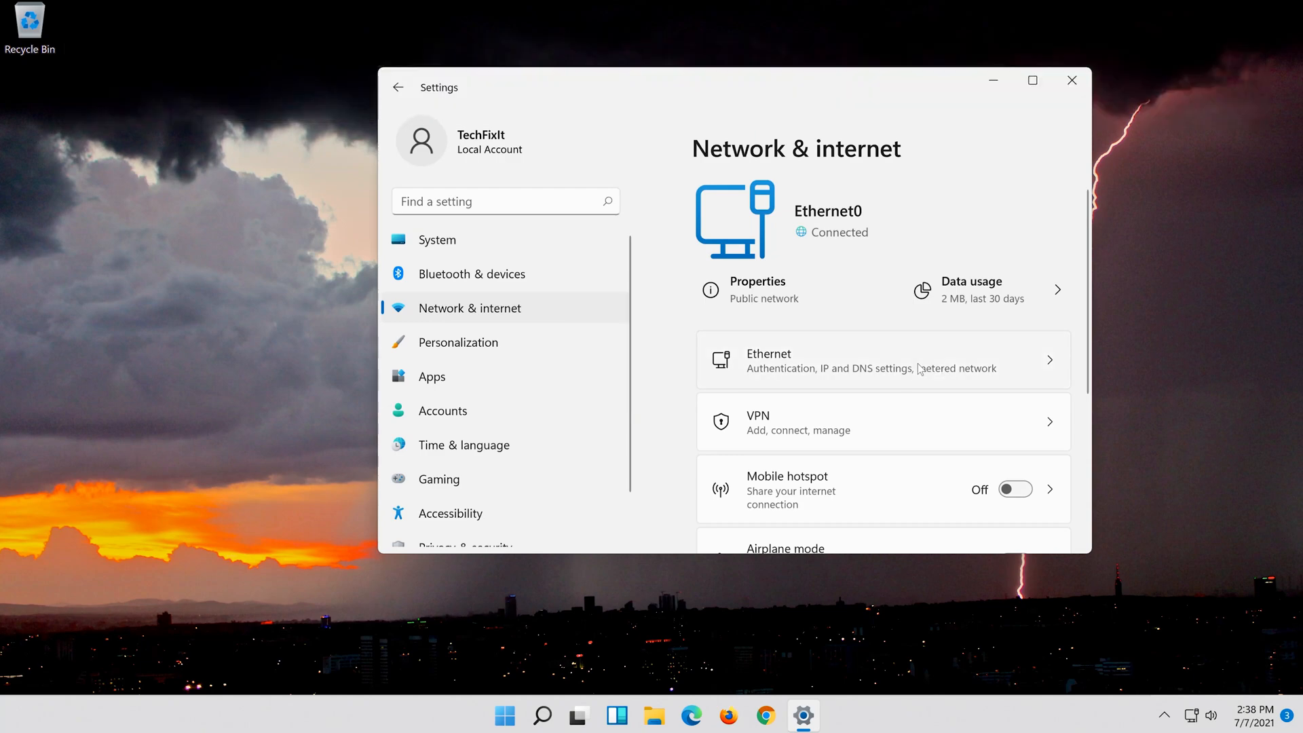
click(881, 360)
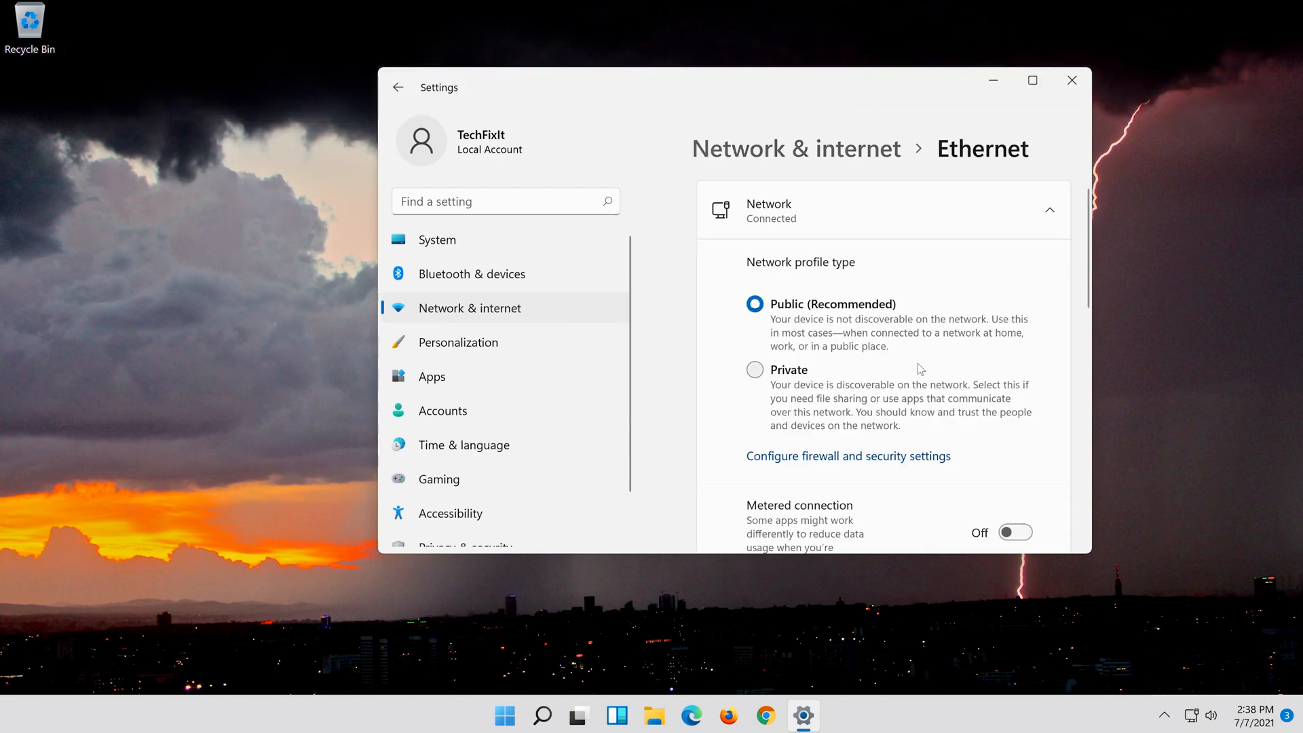
scroll(down, 3)
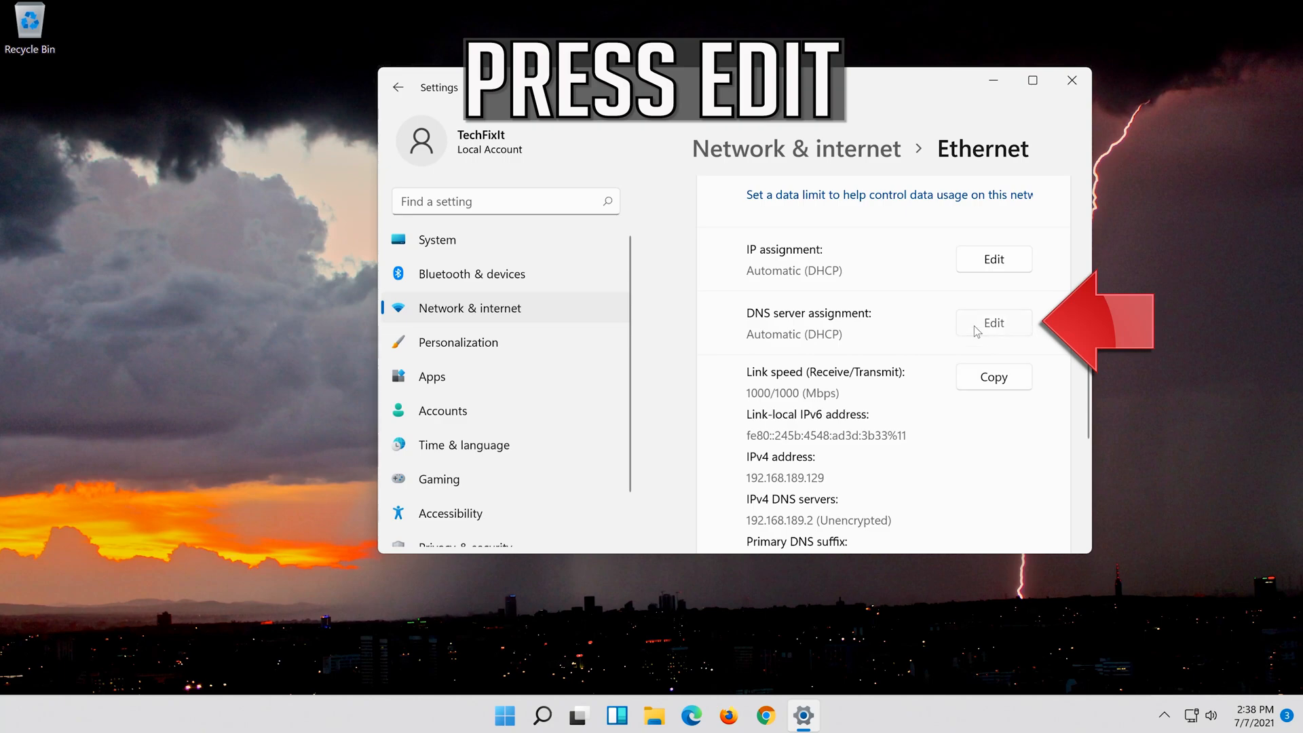
- Switch DNS assignment to Manual with preferred DNS 8.8.8.8, encrypted preferred, unencrypted allowed
click(994, 323)
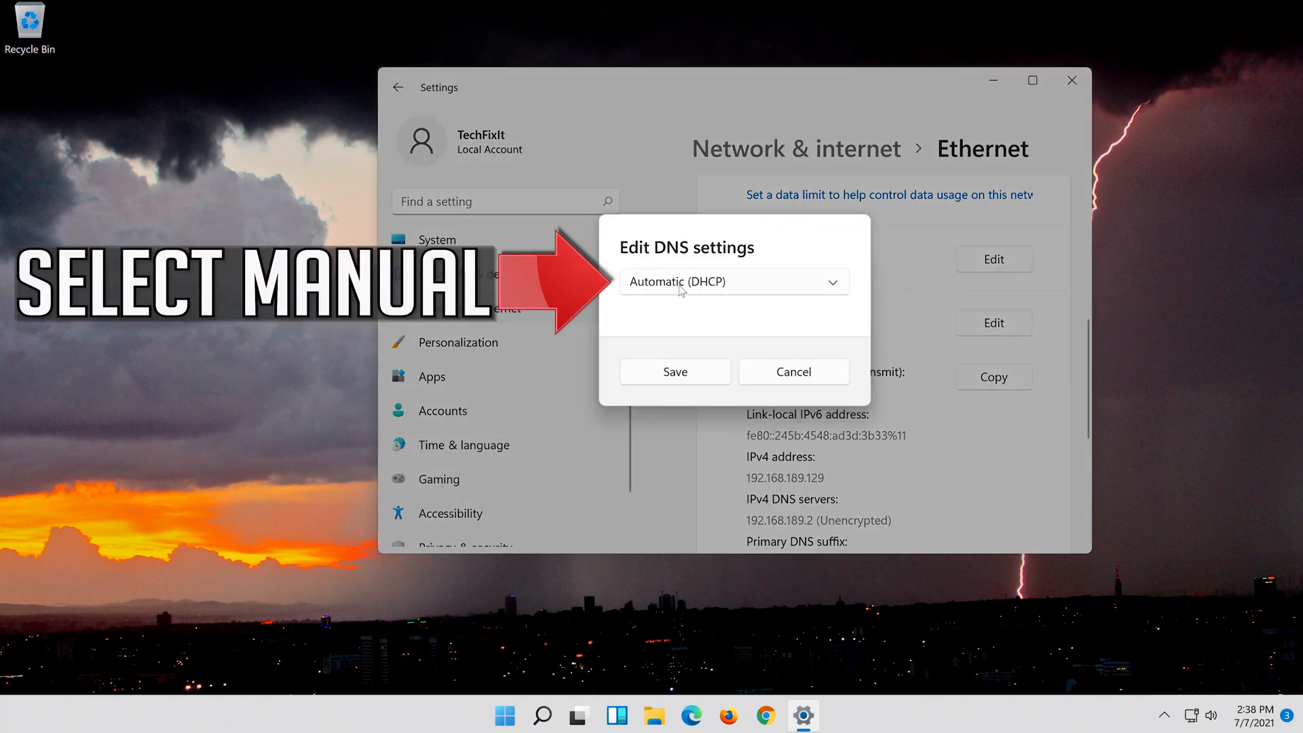
click(733, 281)
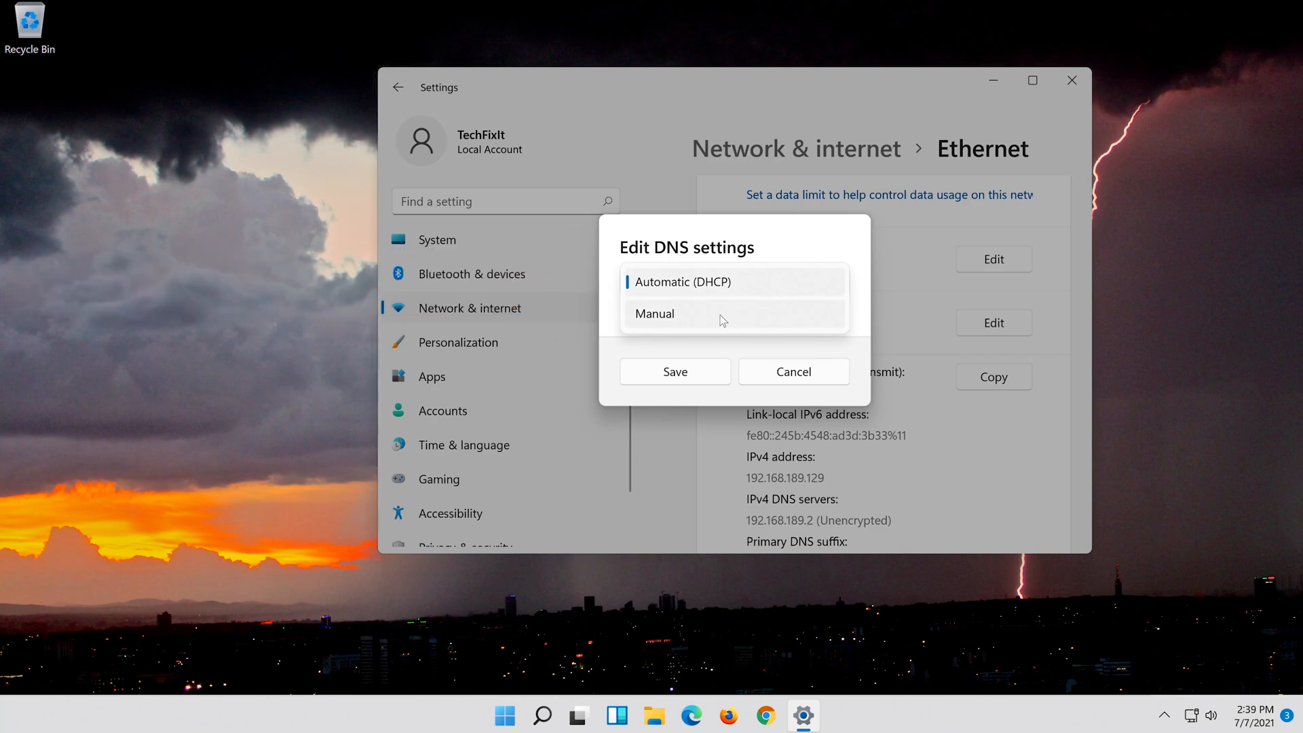
click(655, 314)
text(8)
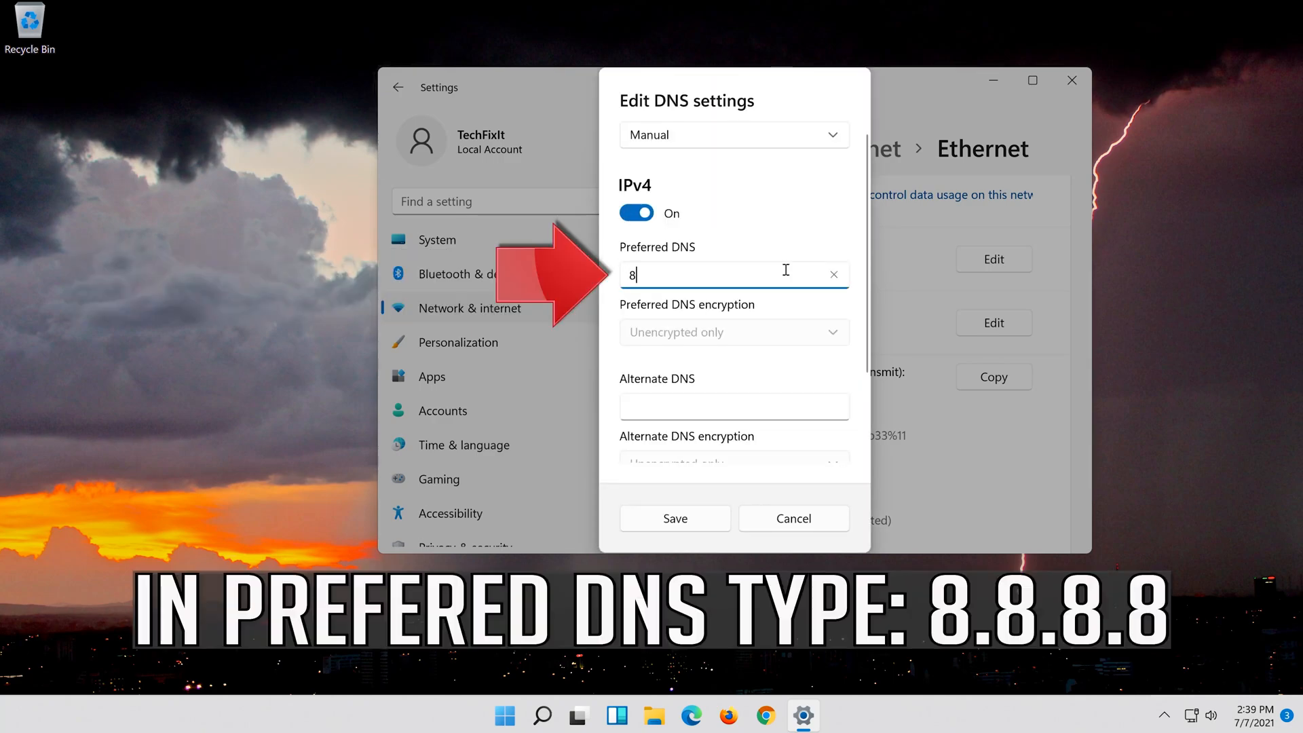
text(.8.8.8)
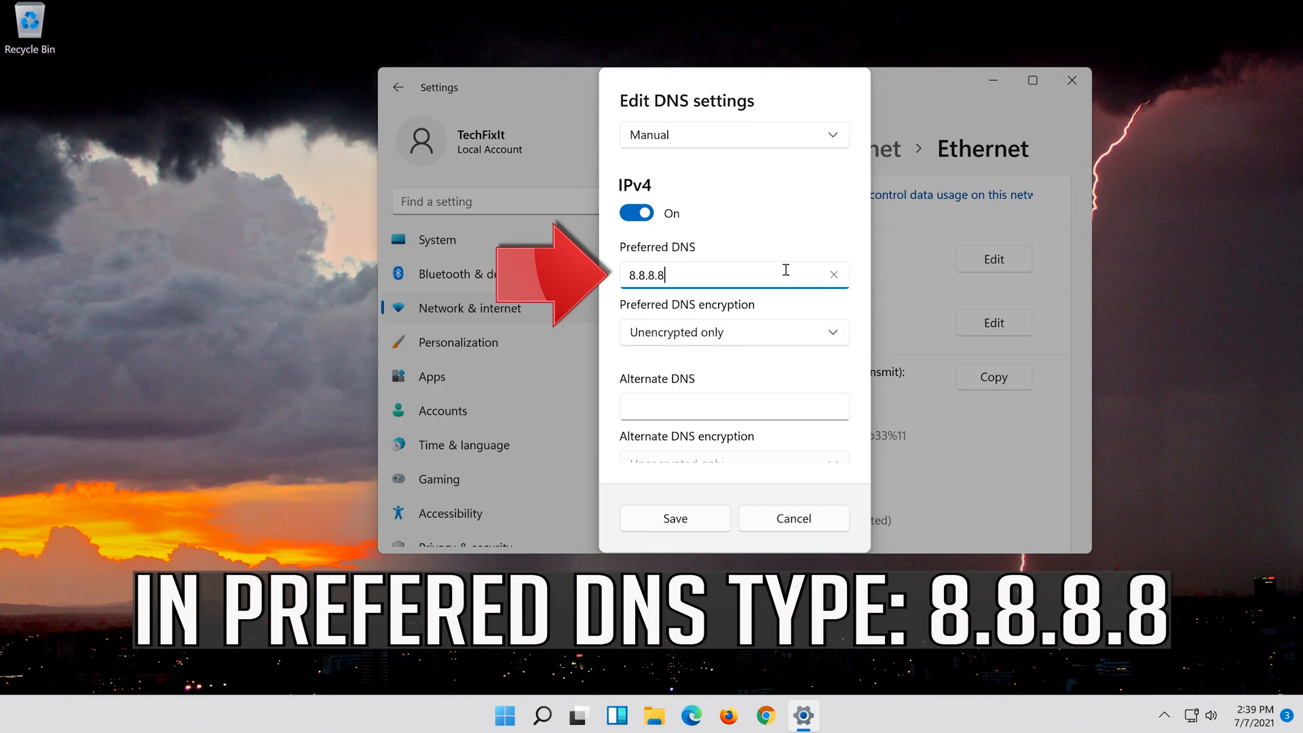
click(733, 332)
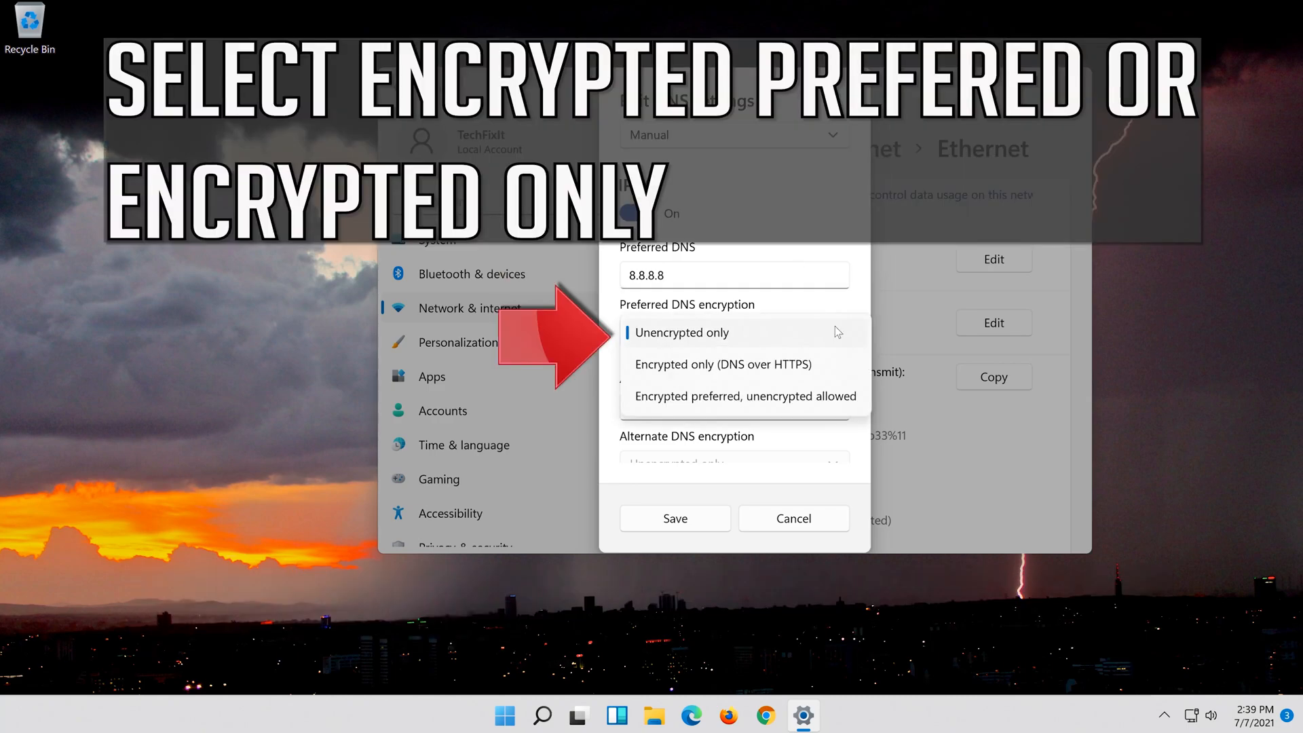
mouse_move(744, 395)
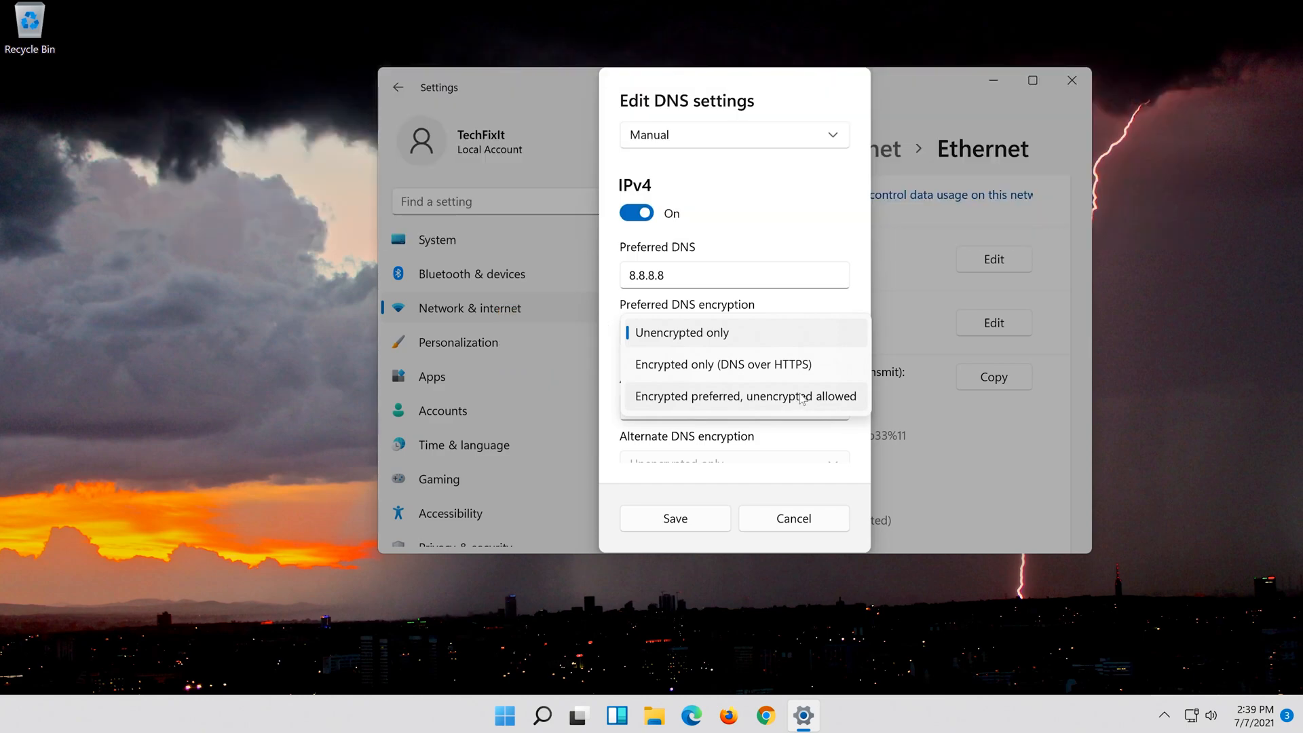
click(745, 395)
text(8.8.4.4)
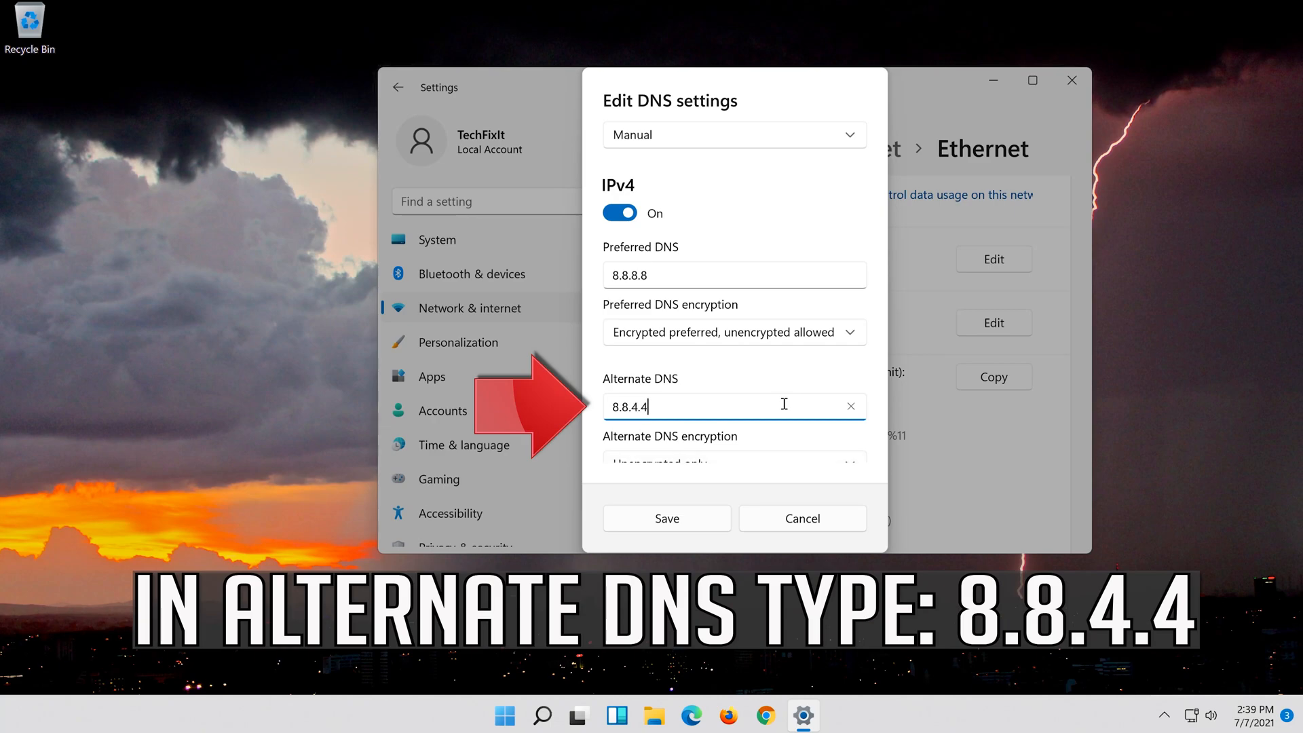
- Set alternate DNS 8.8.4.4 to encrypted preferred, unencrypted allowed, and save the DNS settings
scroll(down, 3)
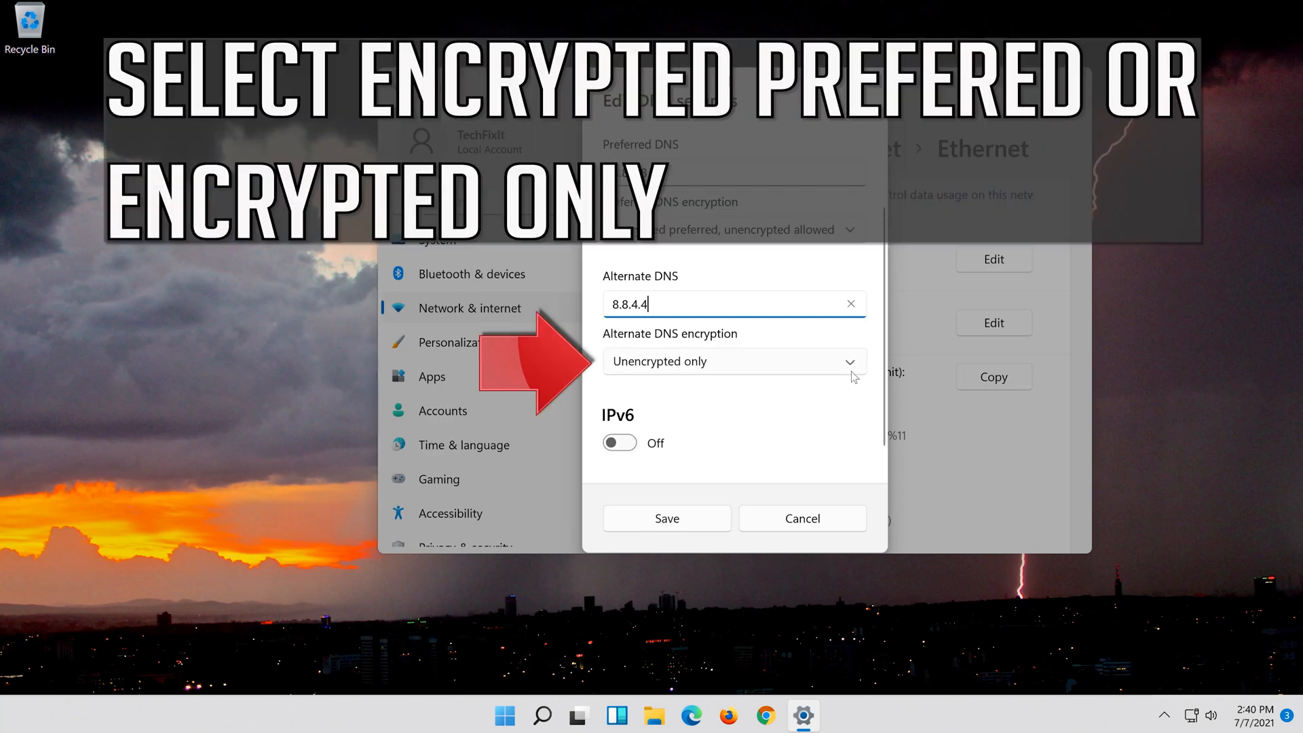
click(732, 361)
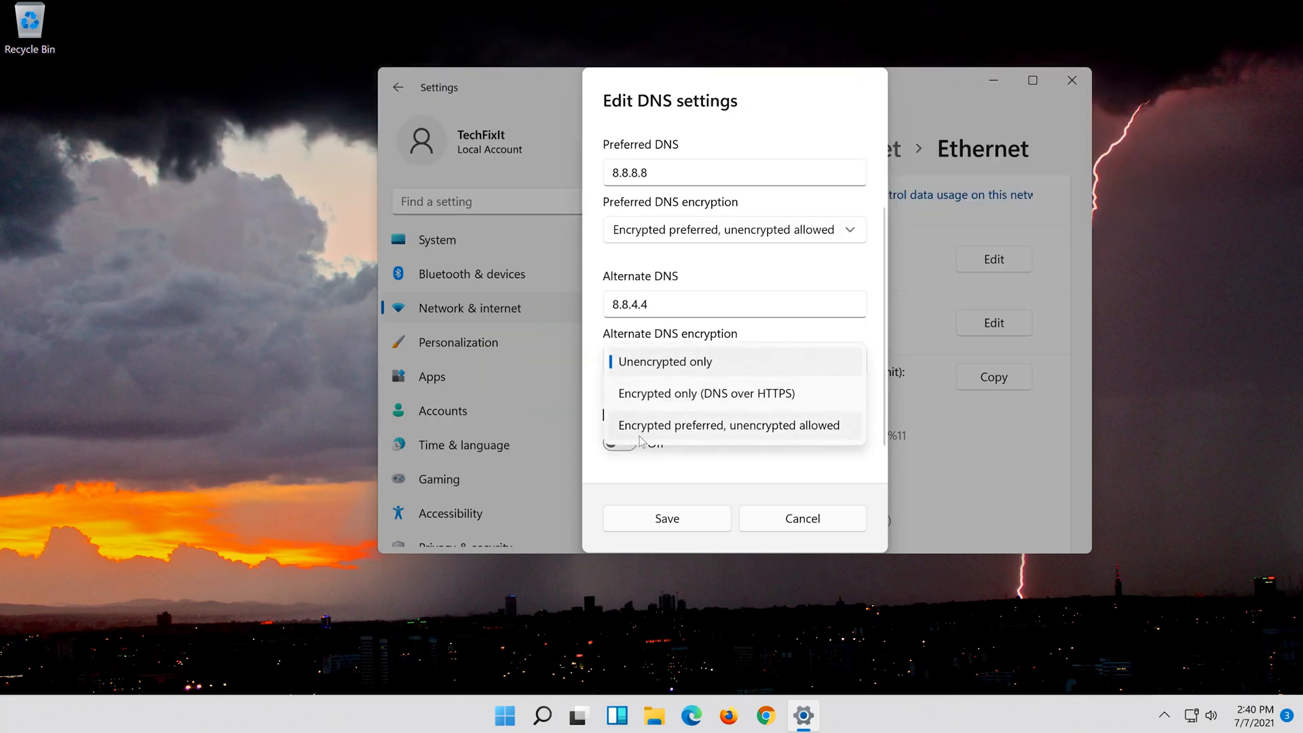
click(729, 425)
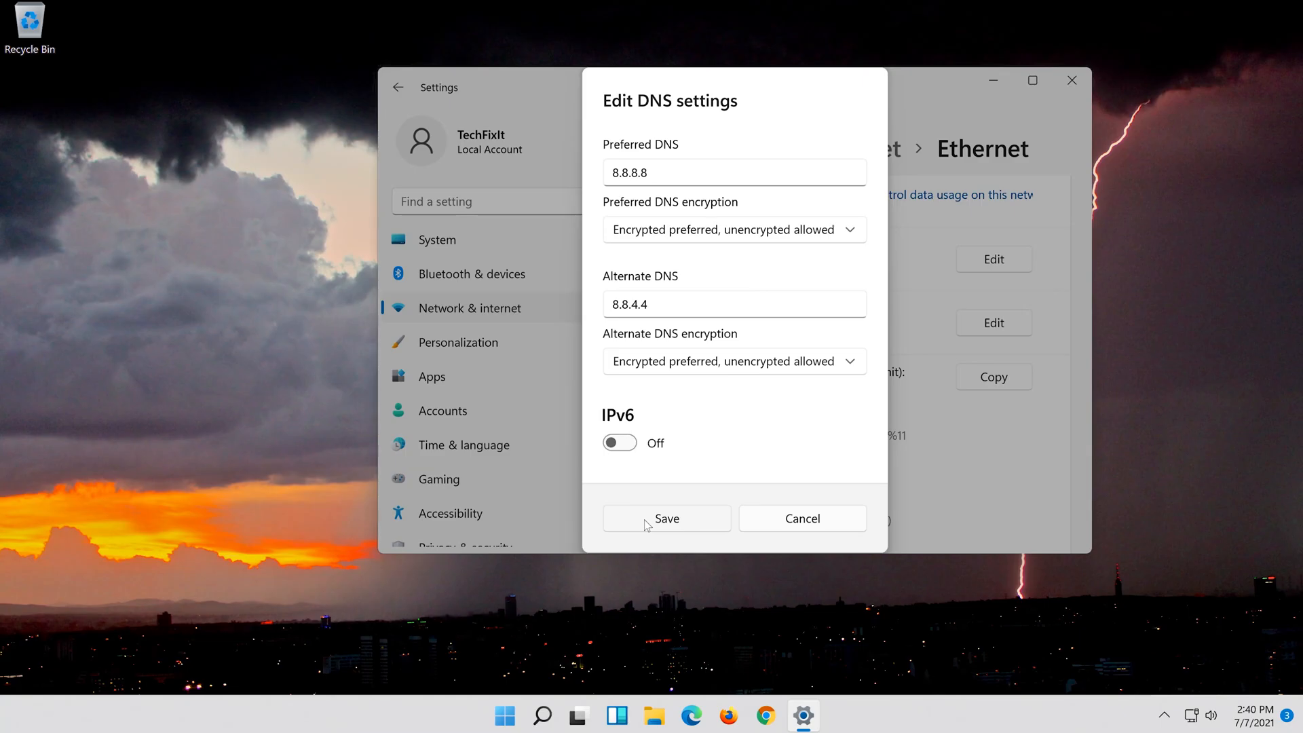
click(542, 715)
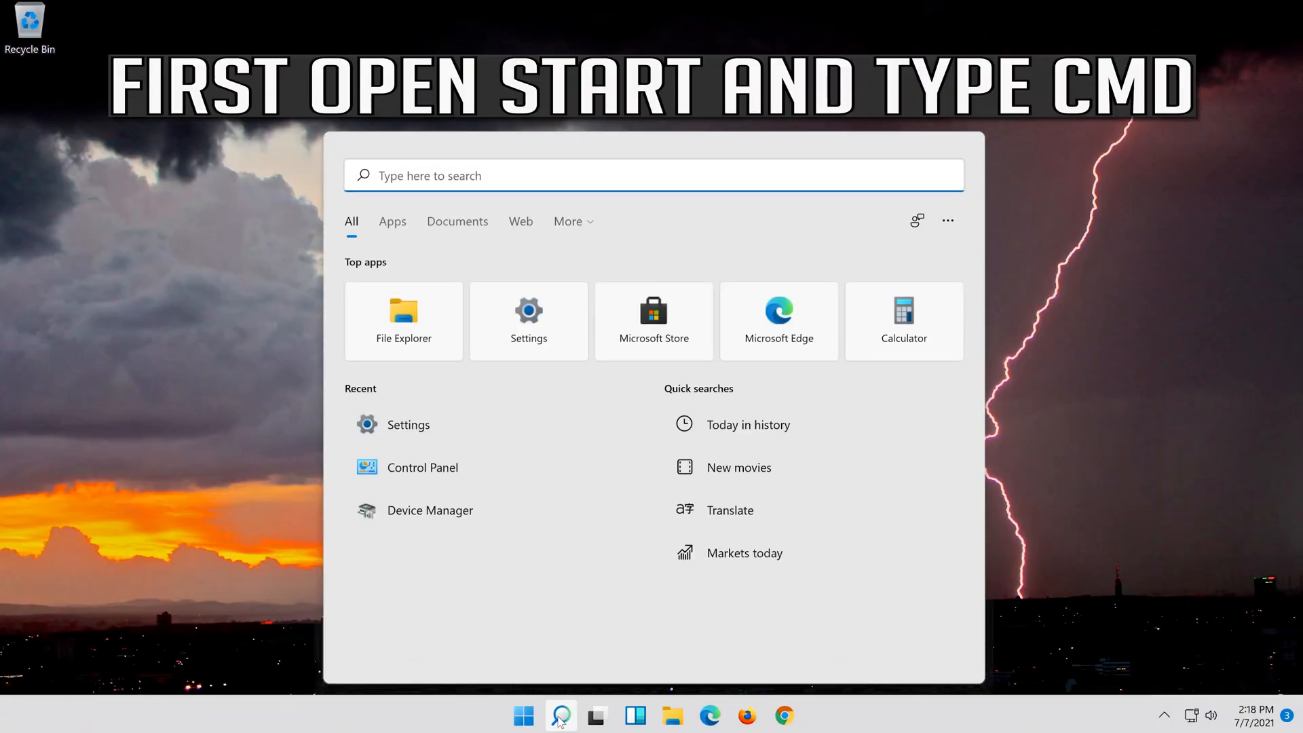
- Launch Command Prompt as administrator from a 'cmd' search and approve the UAC prompt
text(cmd)
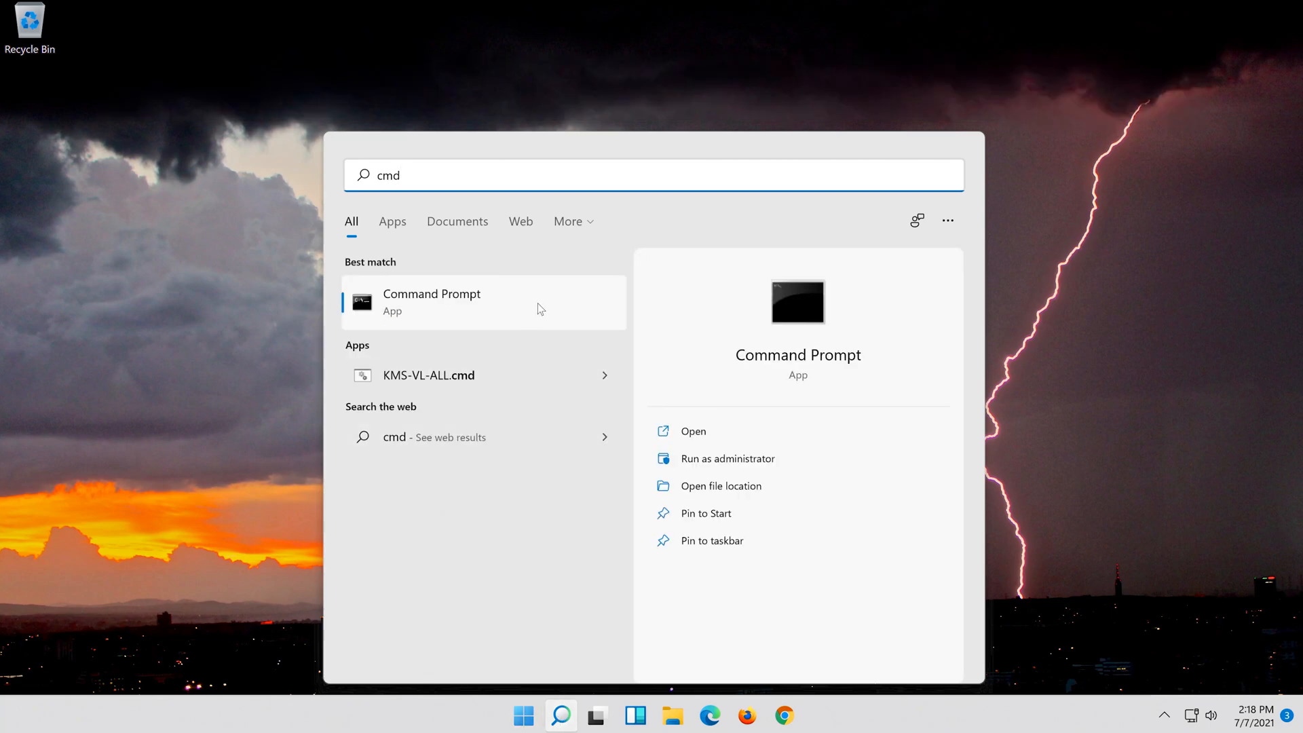
right_click(432, 301)
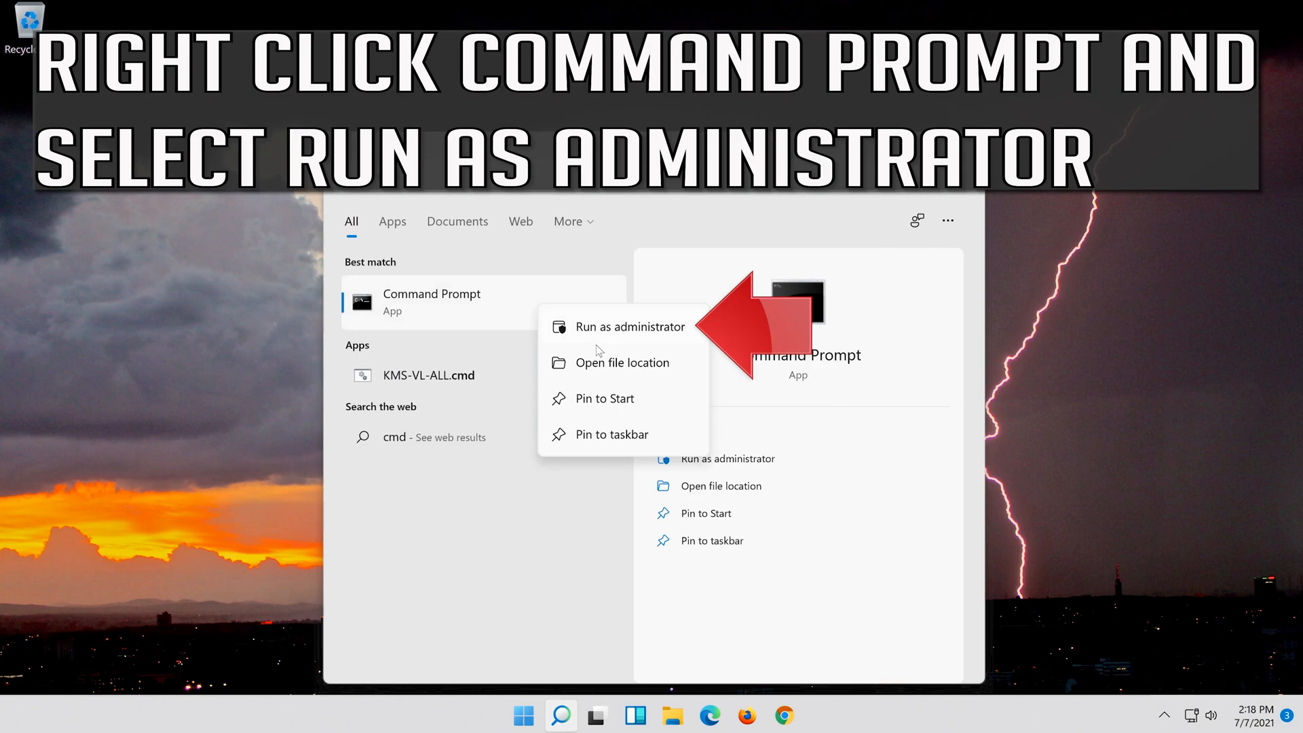
mouse_move(640, 336)
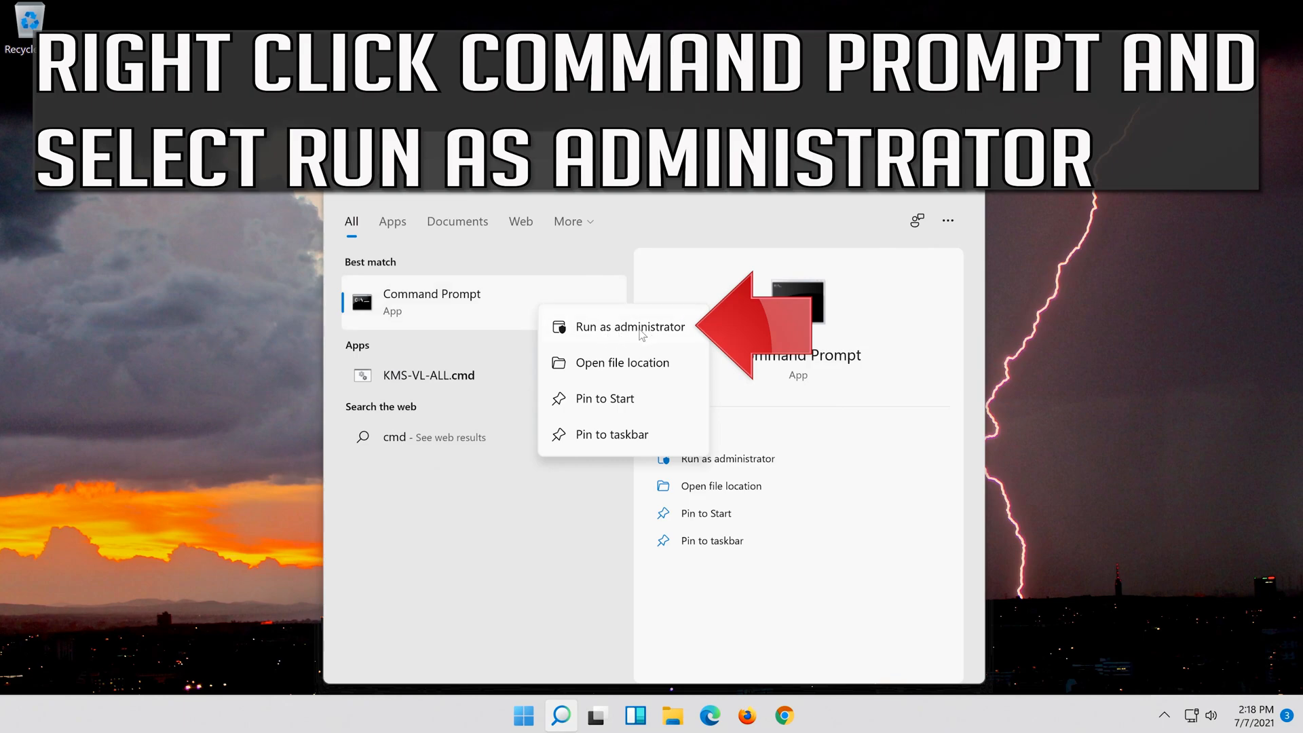
click(630, 326)
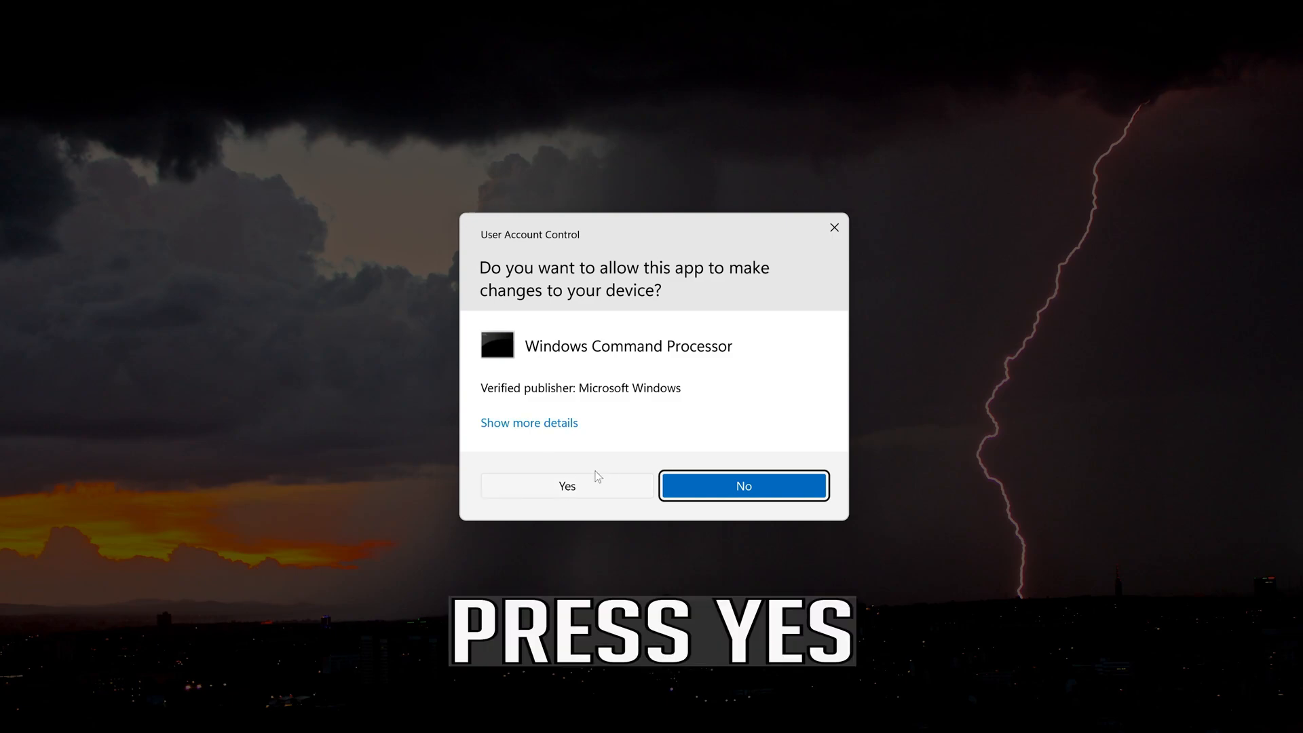
click(567, 486)
text(n)
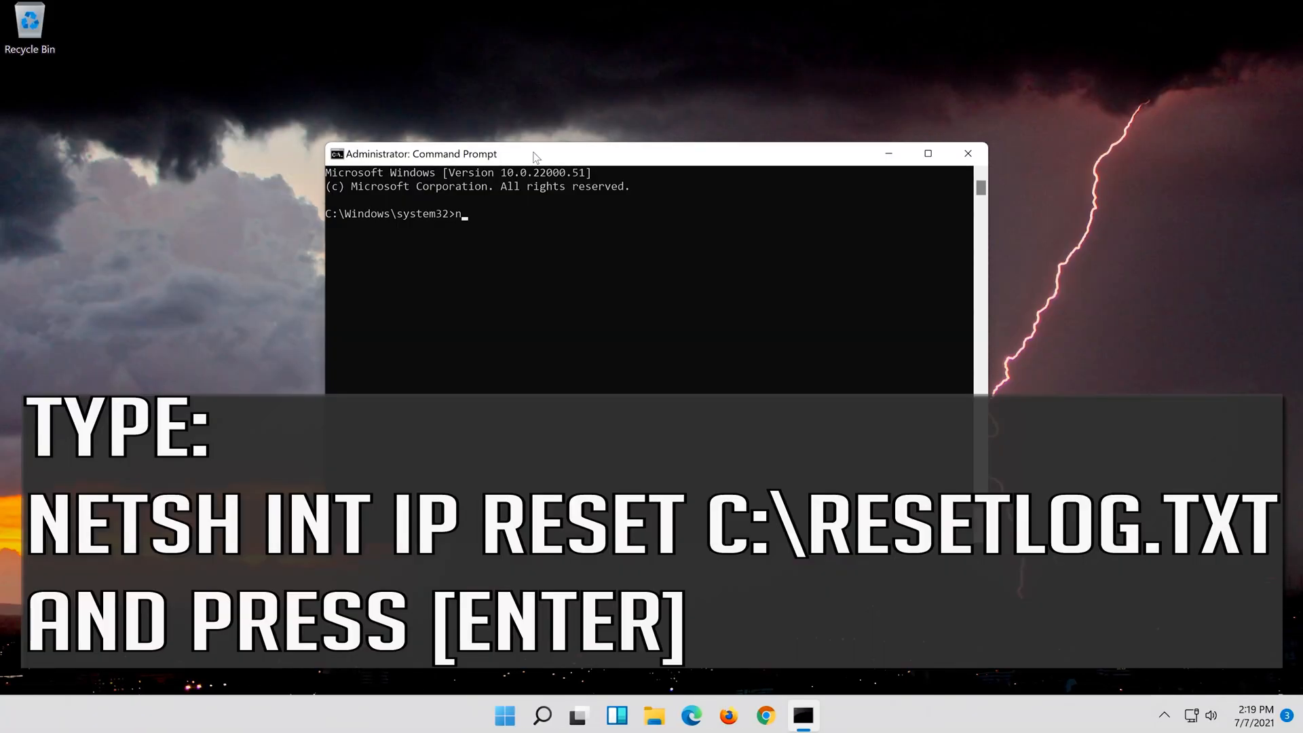
- Run 'netsh int ip reset c:\resetlog.txt' to reset the TCP/IP stack with a log file
text(etsh)
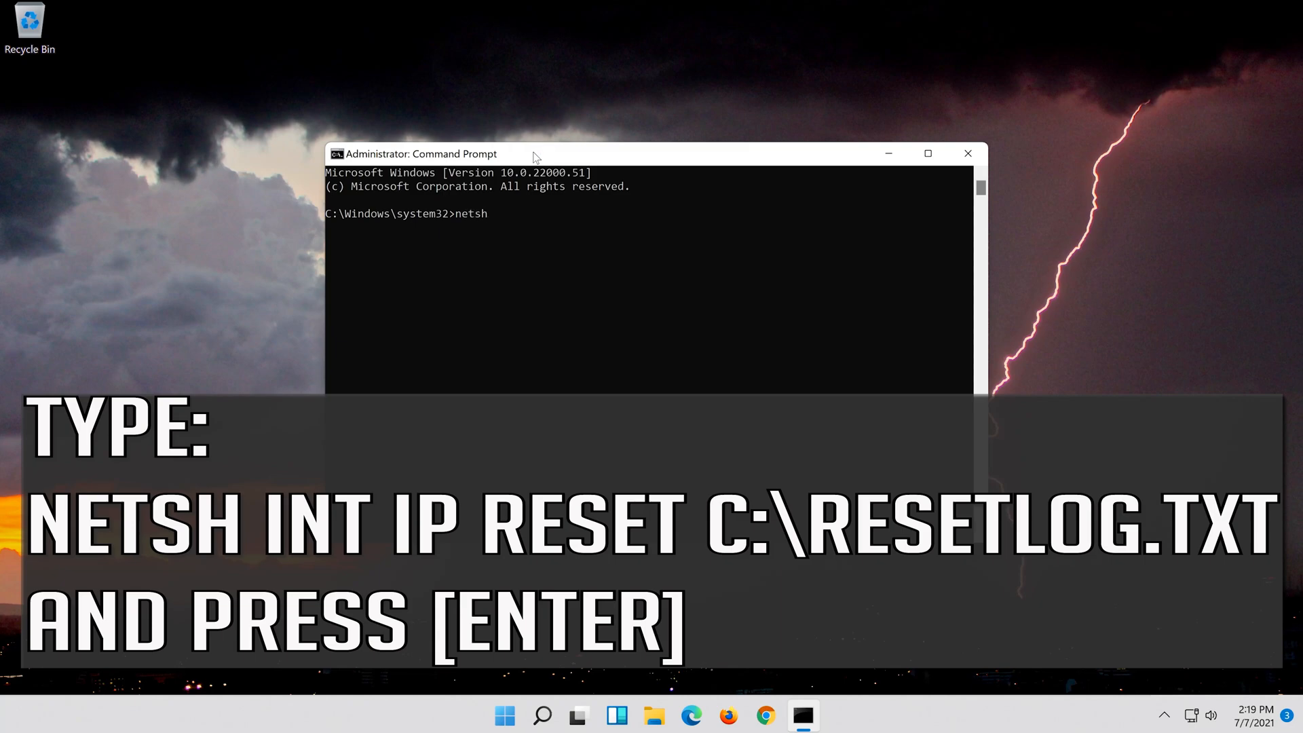
text(int i)
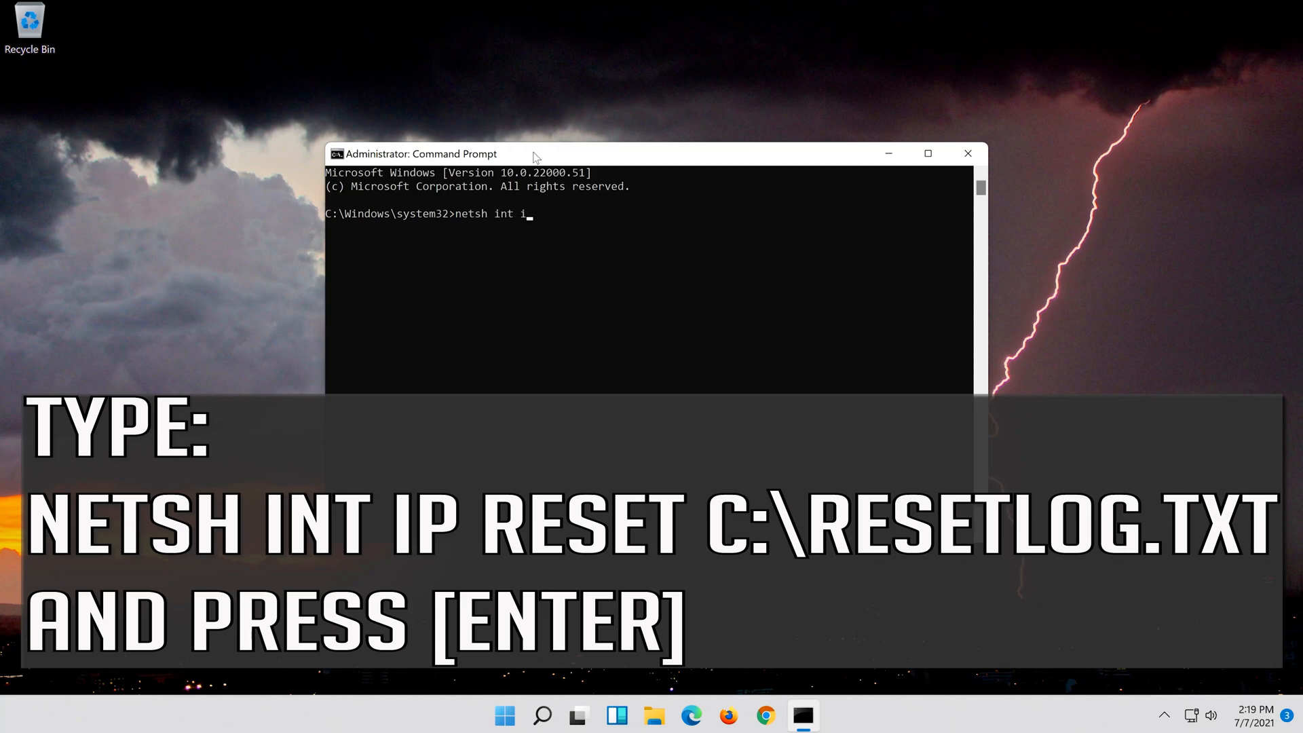
text(p reset)
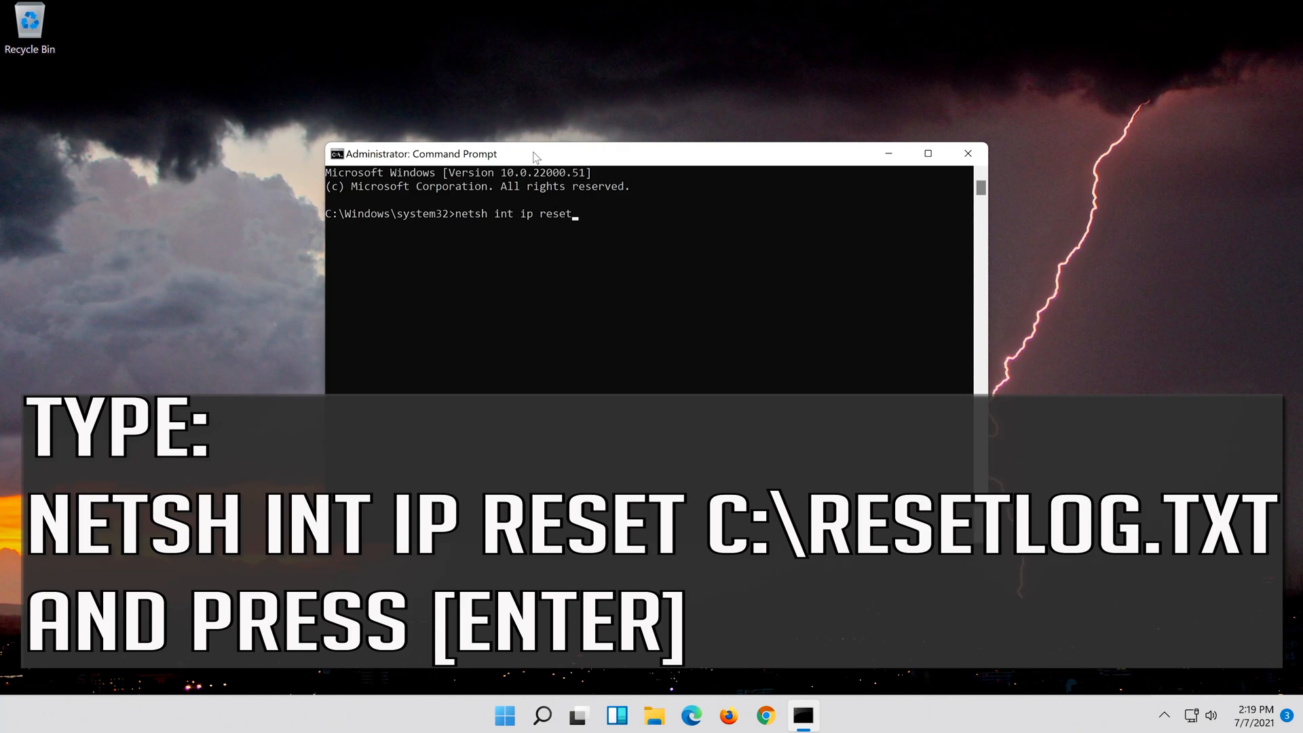
text(c:\re)
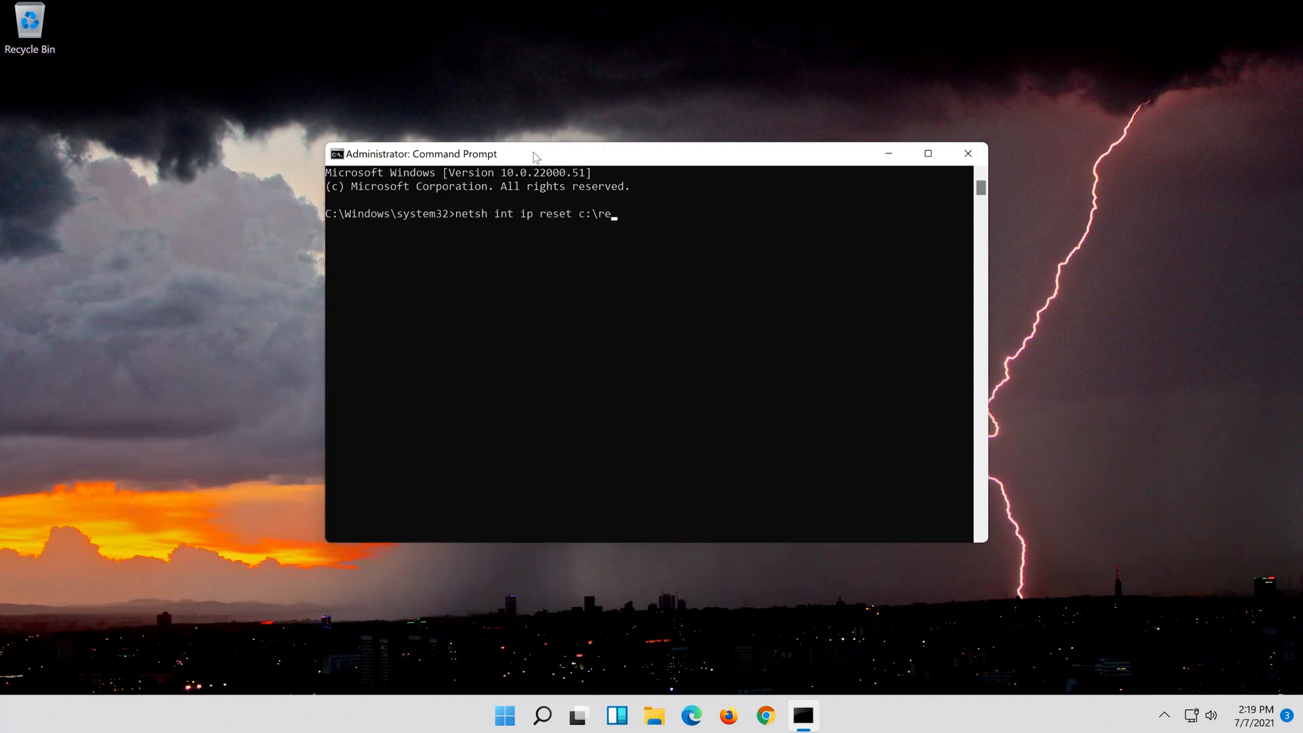
text(setlog.)
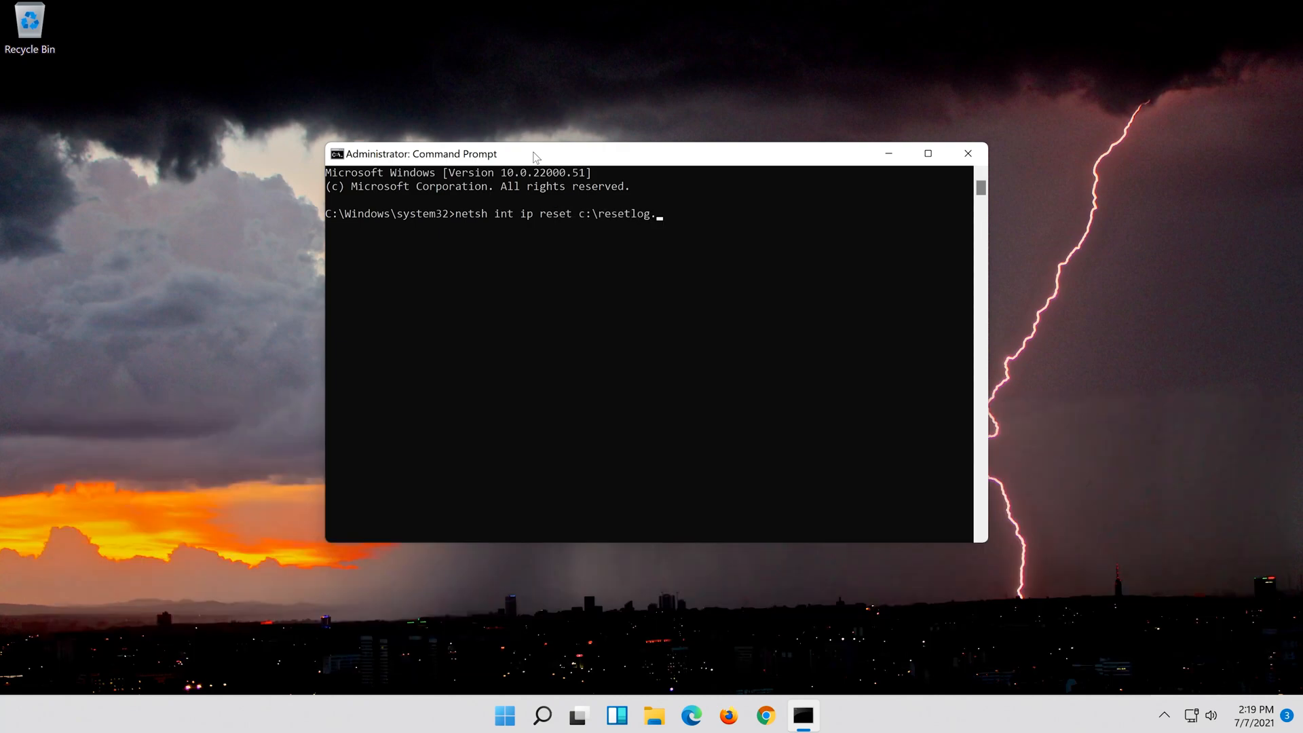
text(txt)
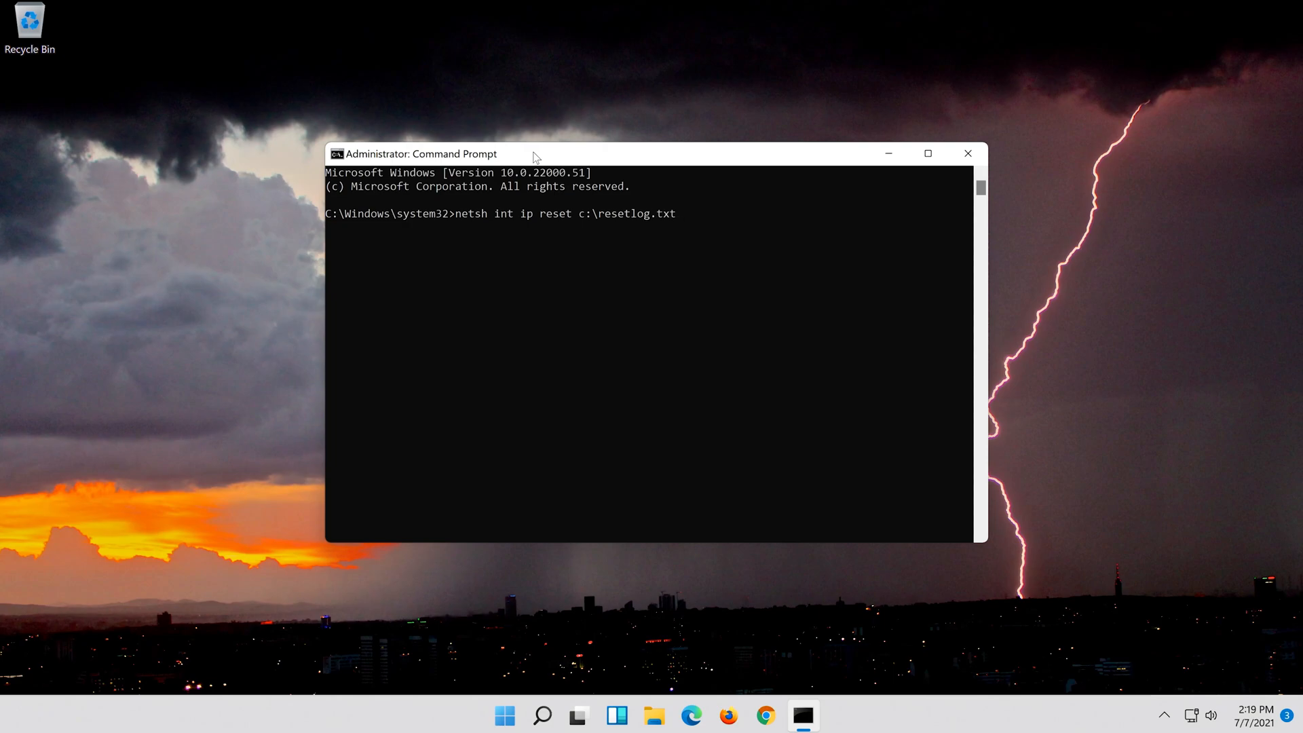
key(enter)
text(netsh w)
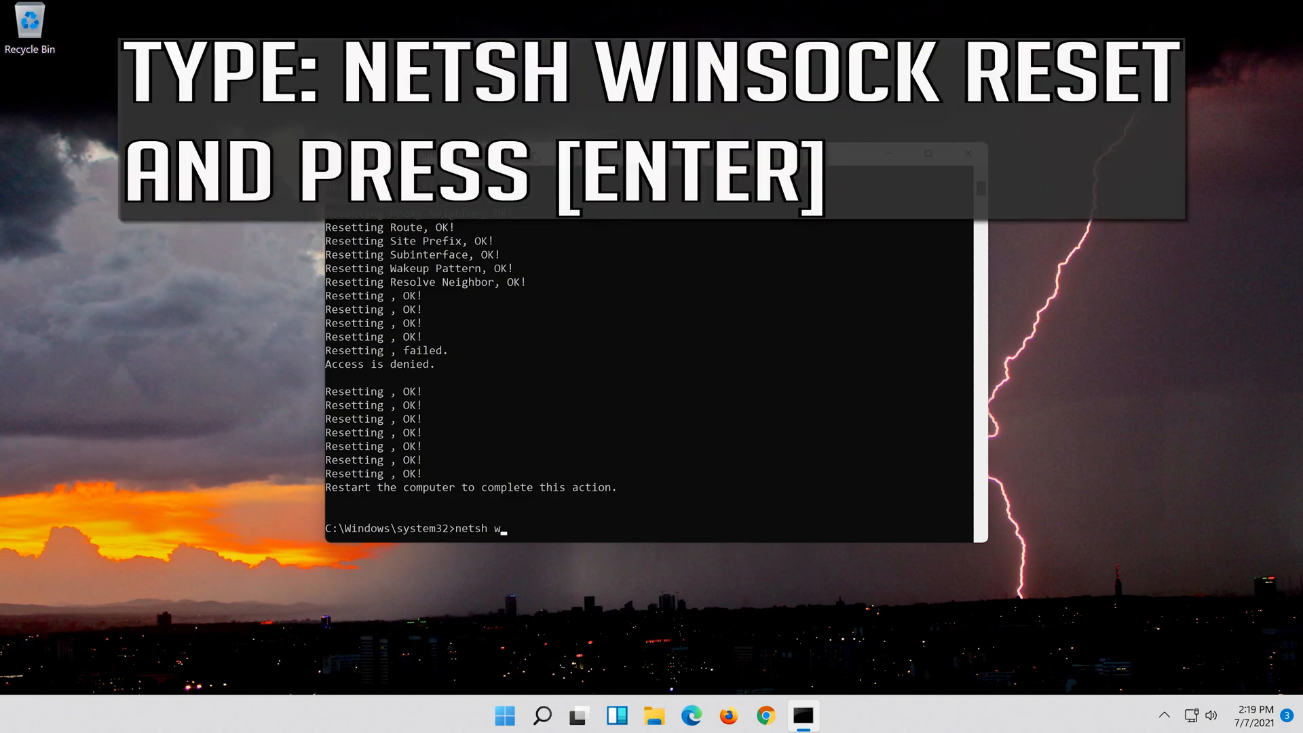
- Run 'netsh winsock reset' to reset the Winsock Catalog
text(insock)
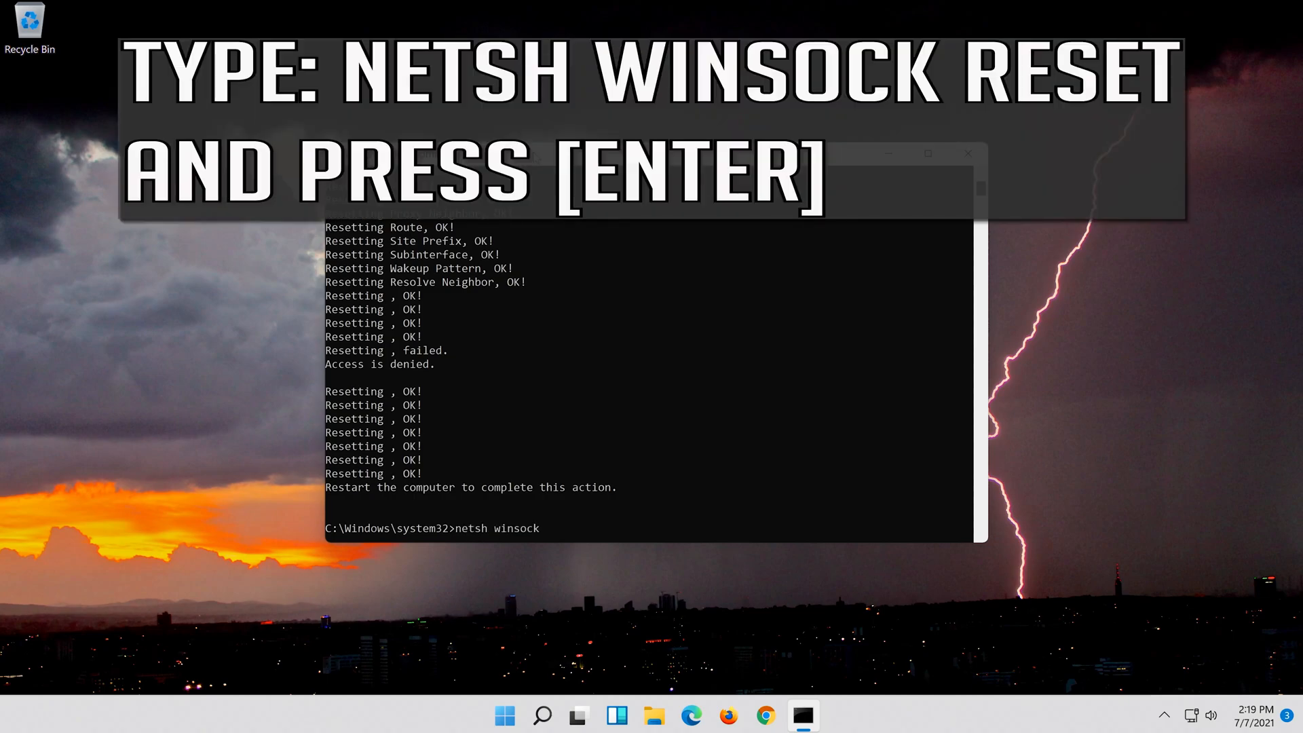
text(reset)
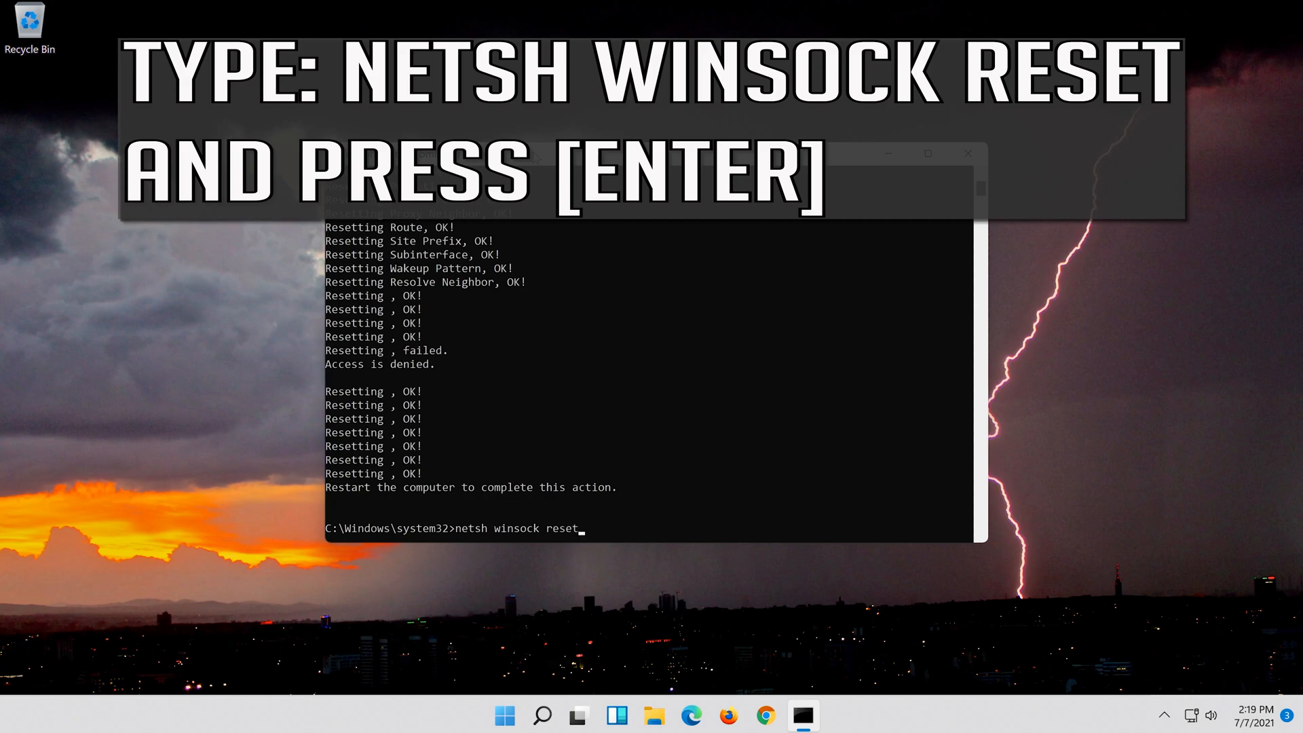
key(enter)
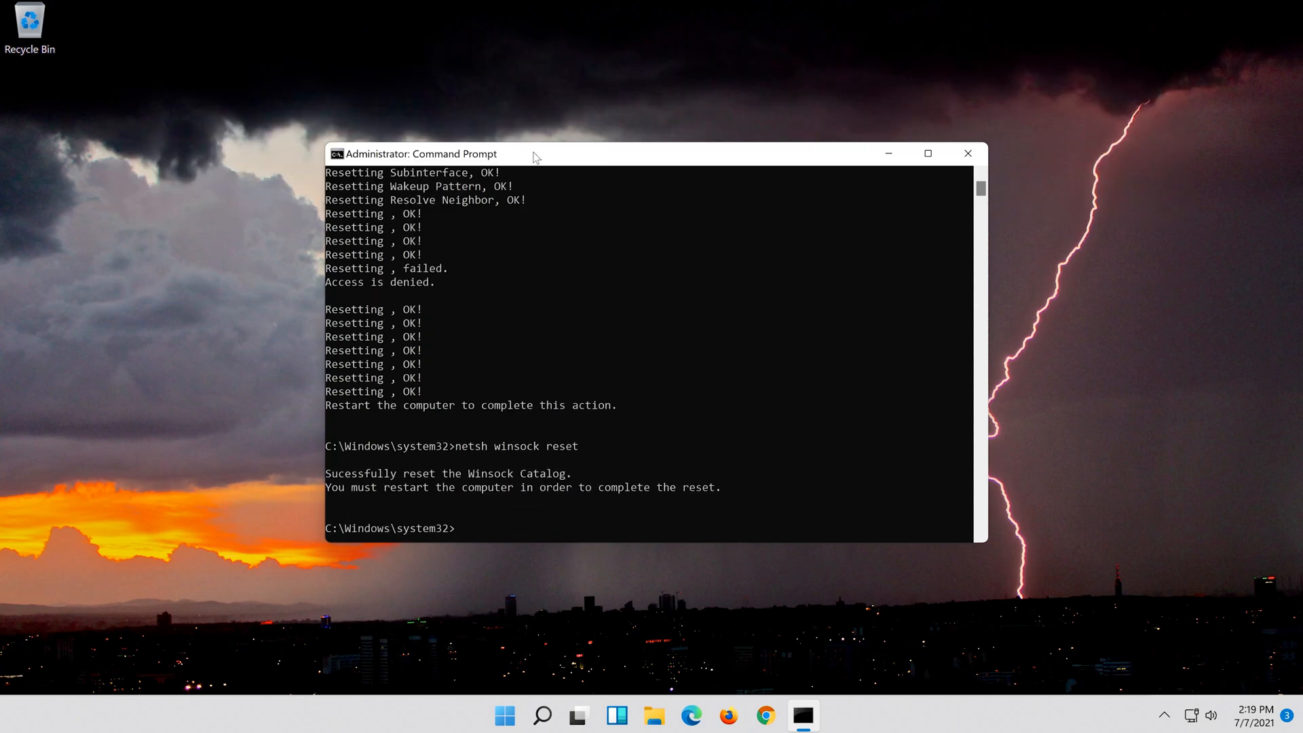
- Run 'ipconfig /flushdns' to flush the DNS Resolver Cache
text(ipconfig)
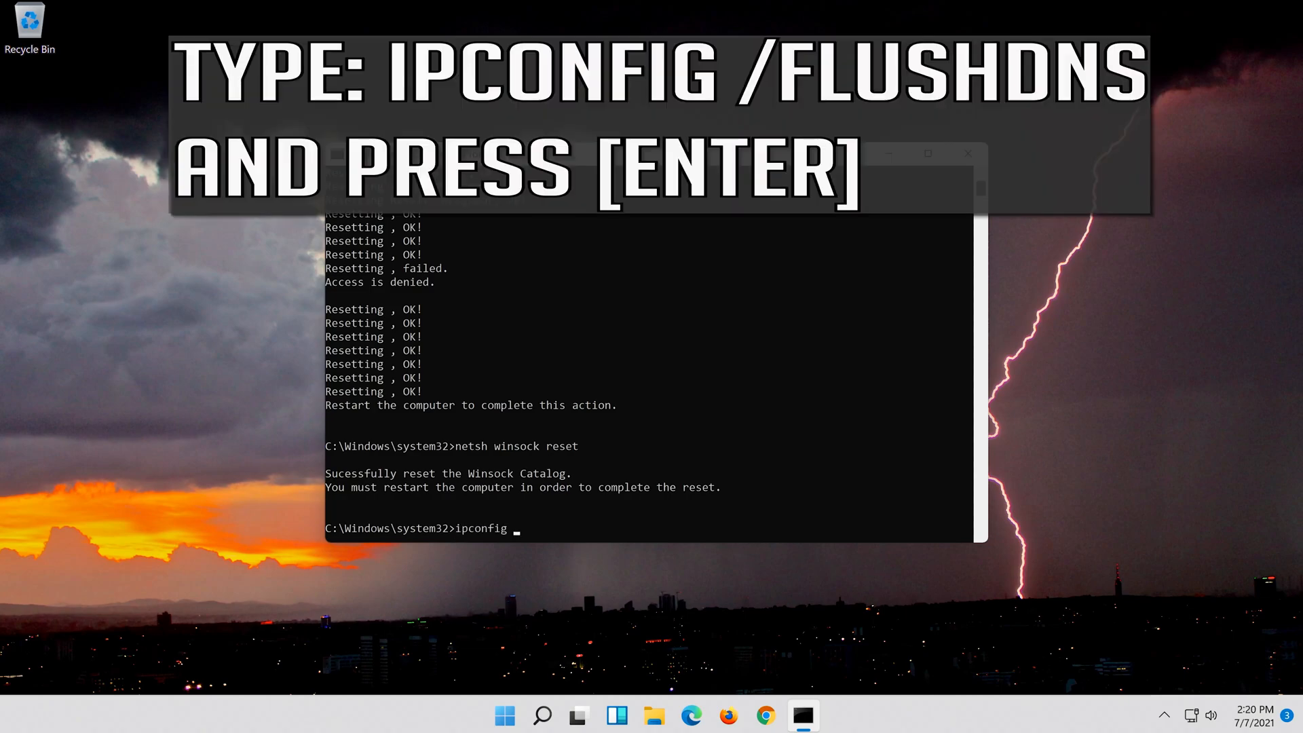
text(/)
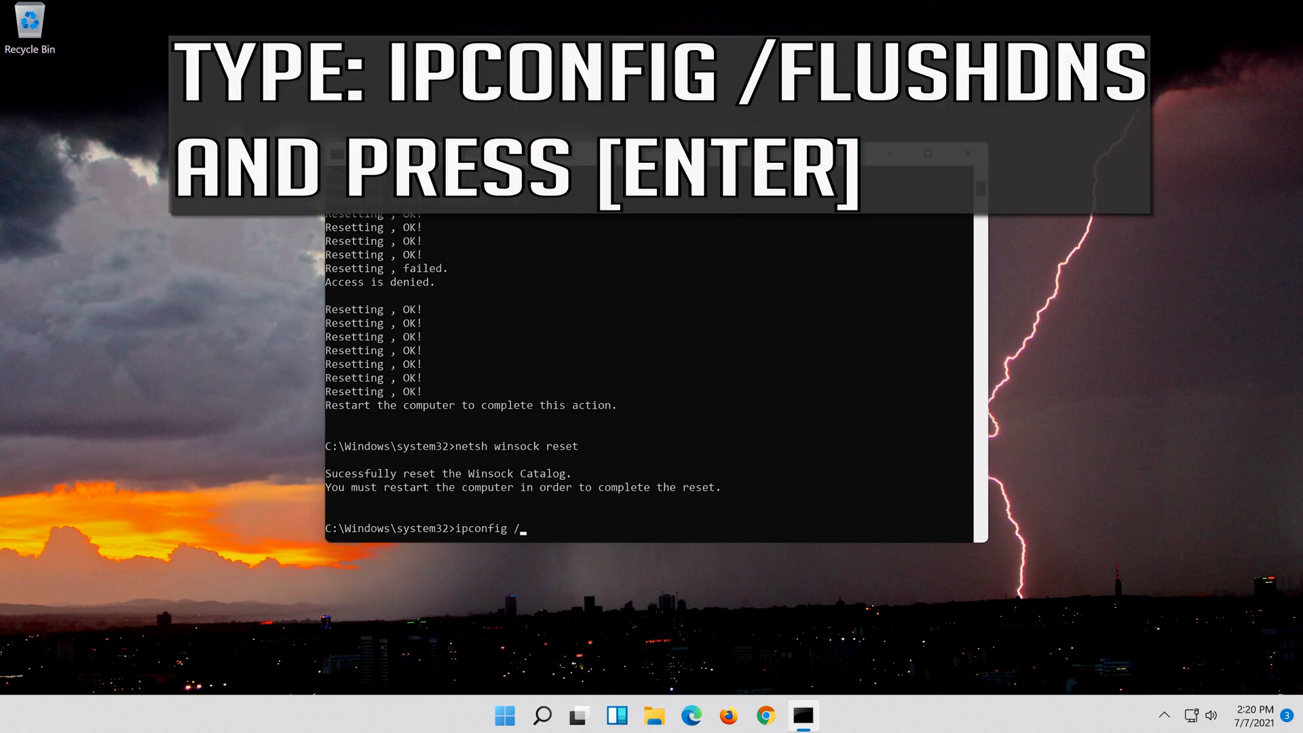
text(flu)
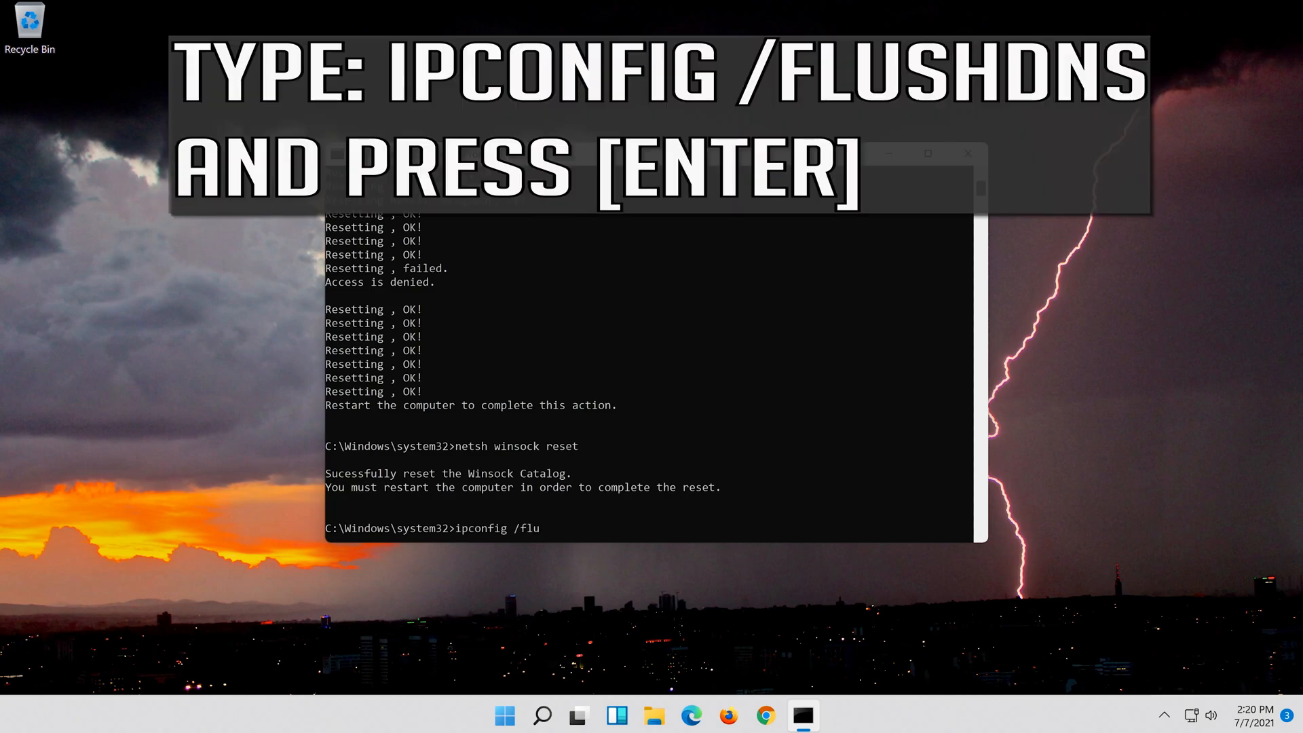
text(shdn)
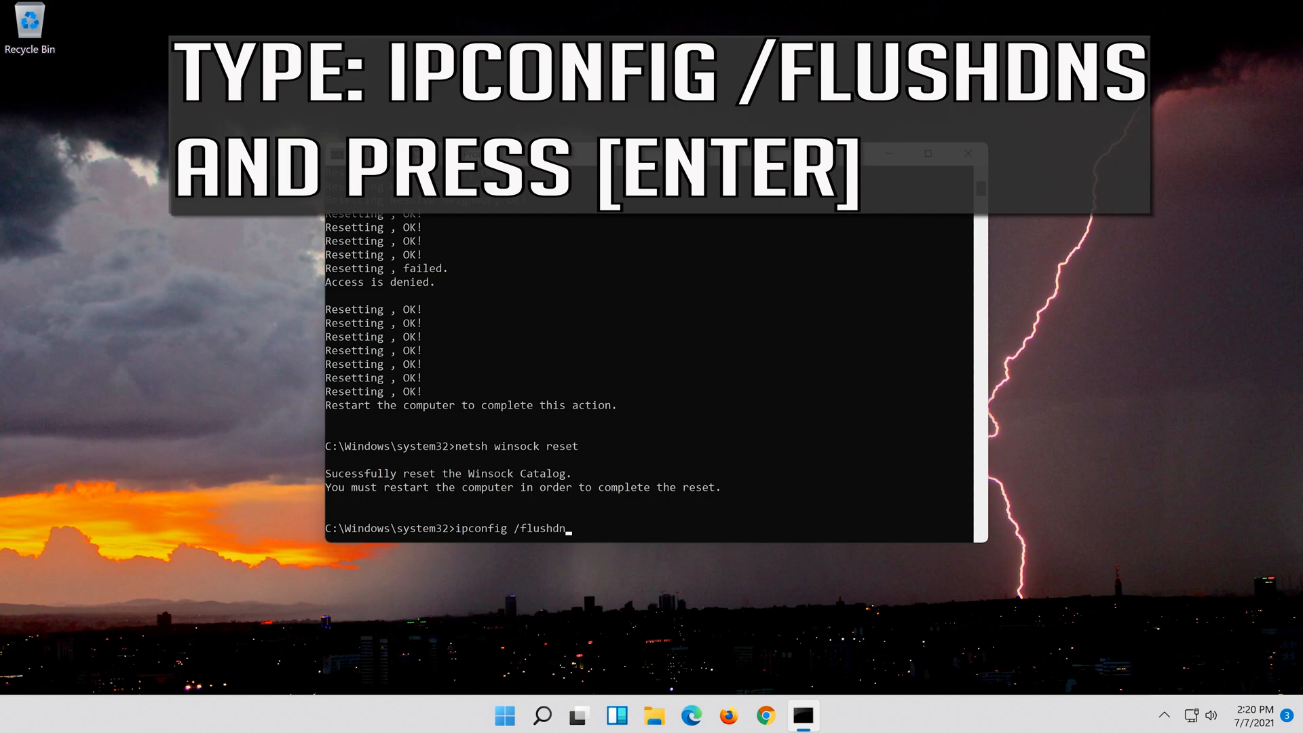
text(s)
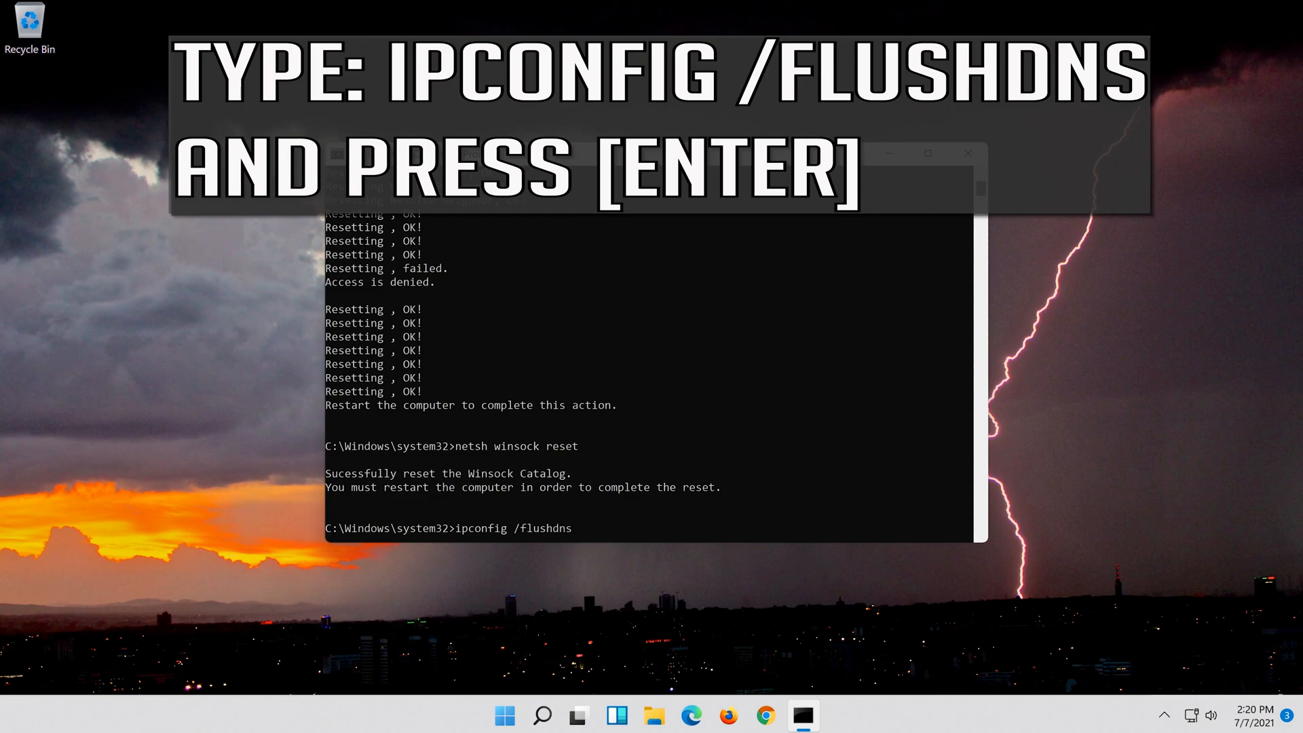
key(enter)
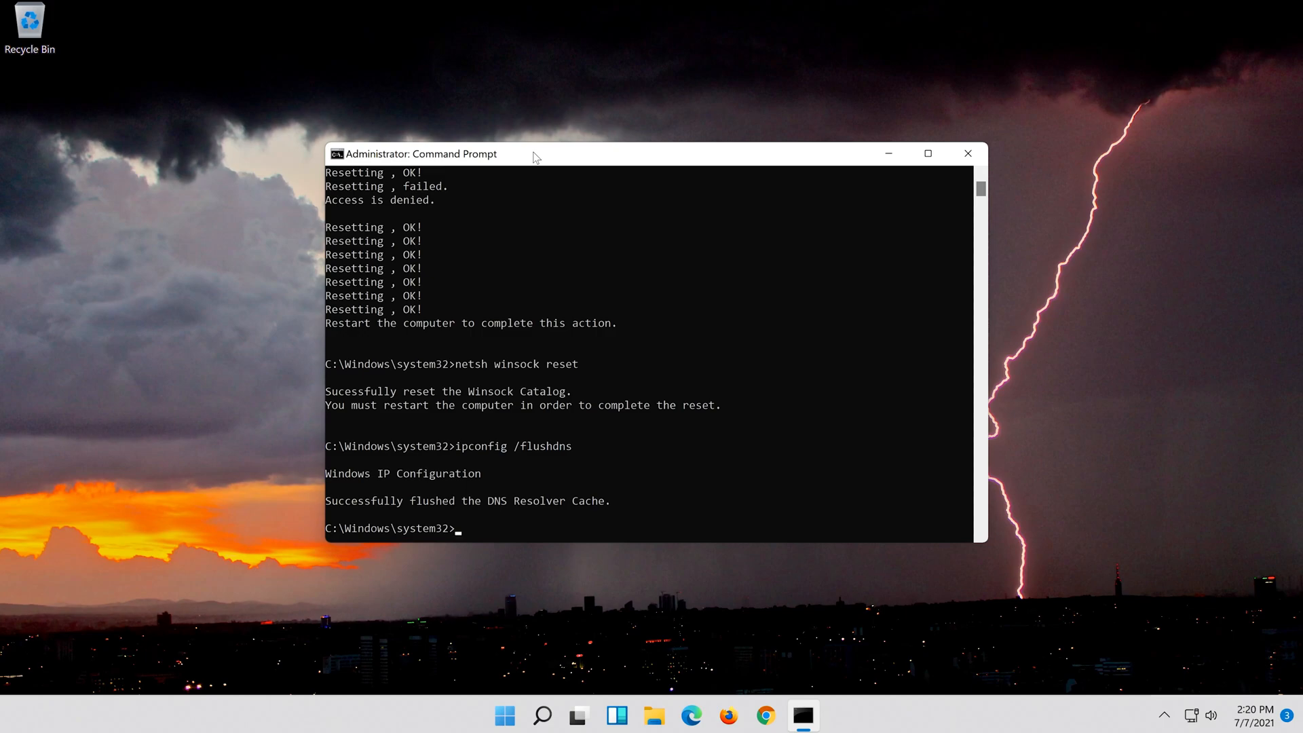
- Run 'exit' to close the elevated Command Prompt, leaving the desktop
text(ex)
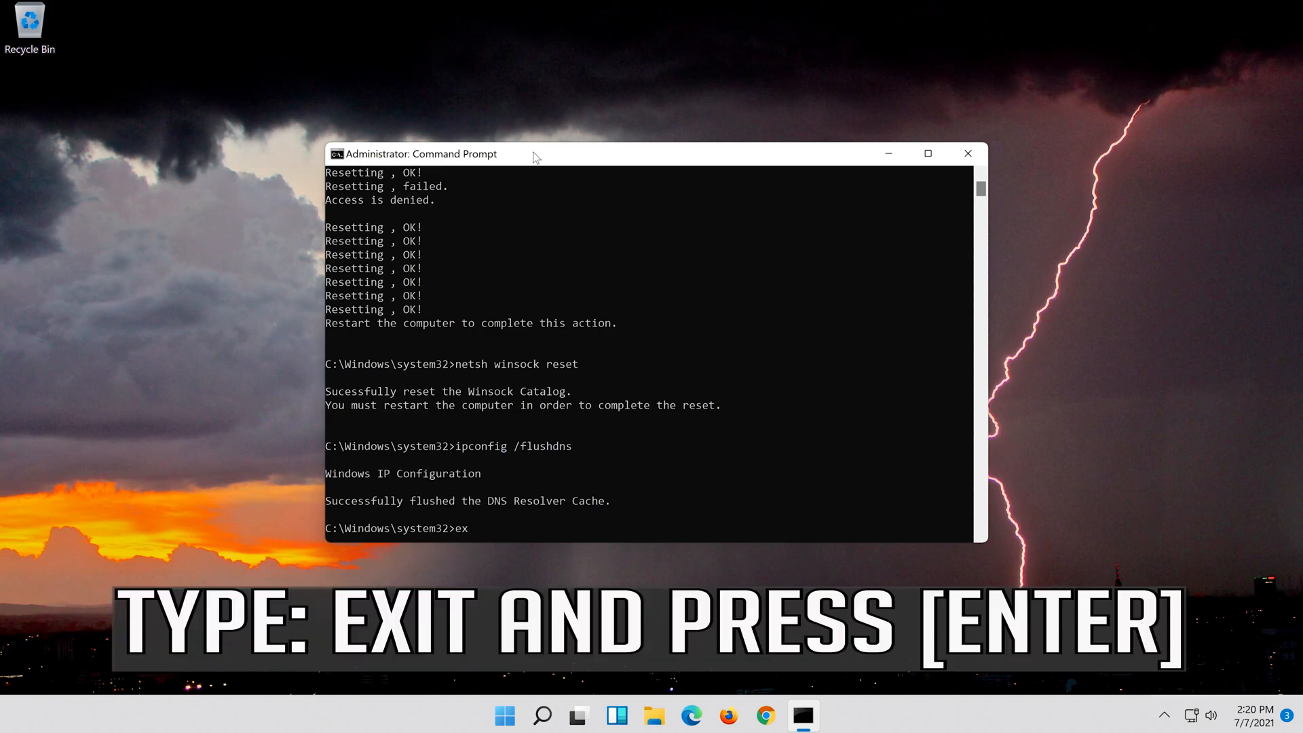
text(it)
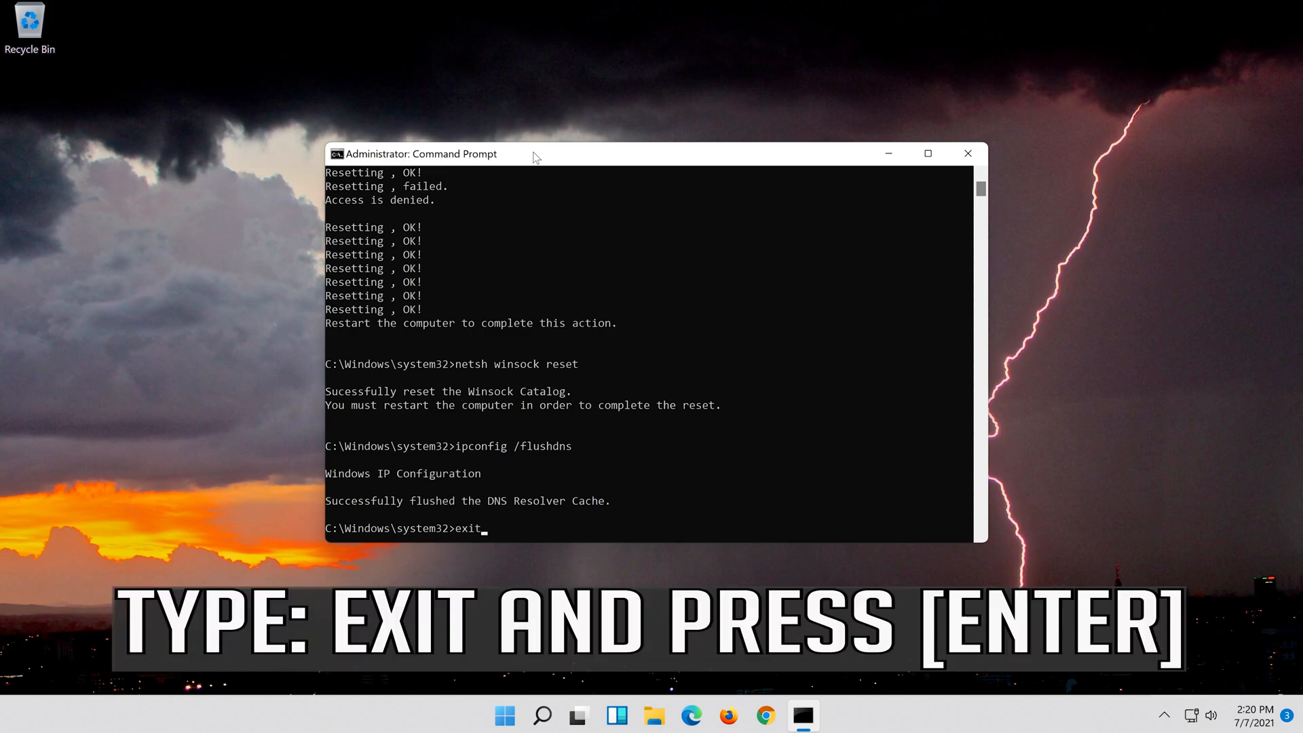
key(enter)
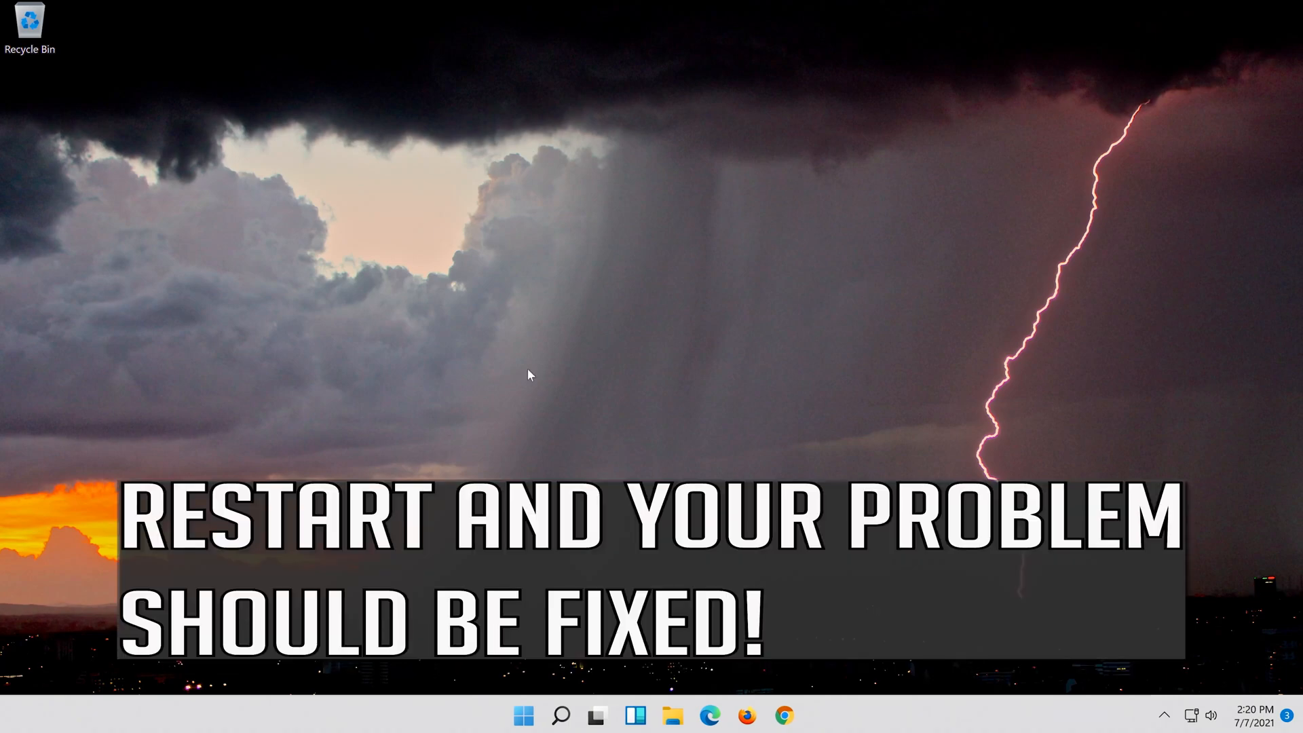
mouse_move(524, 715)
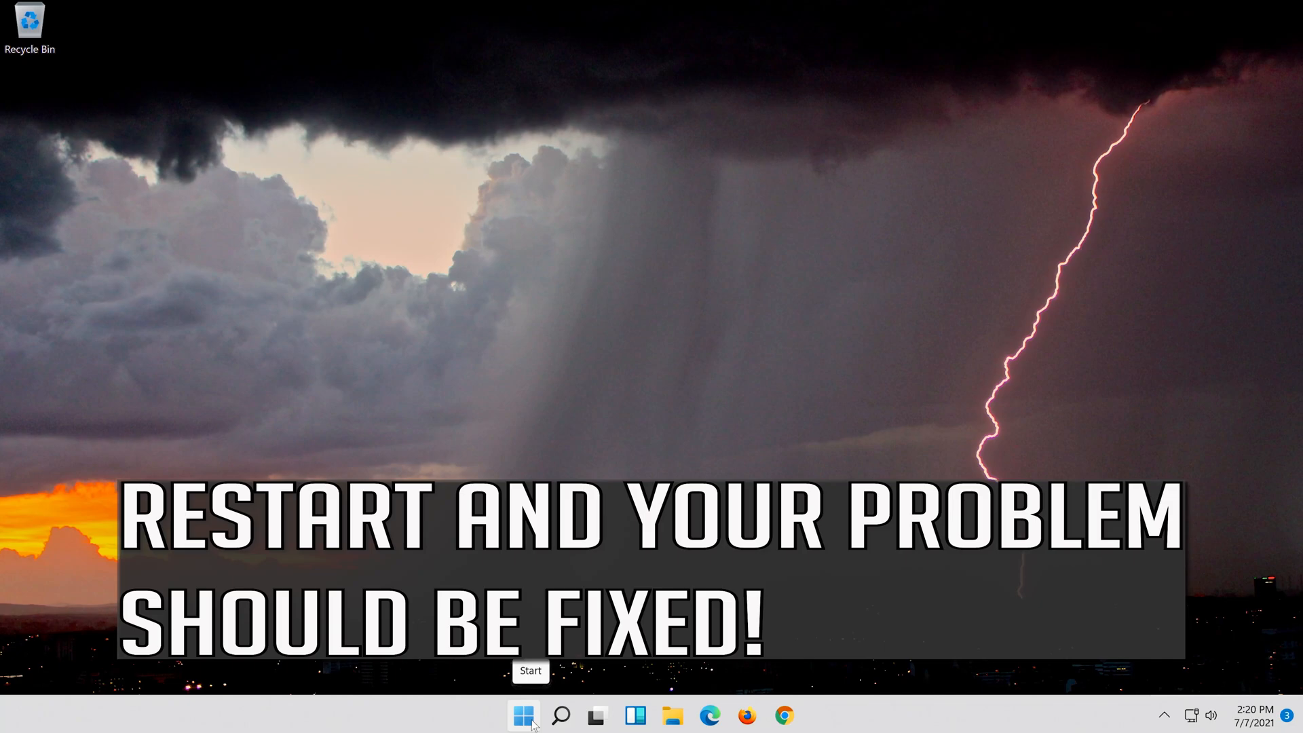